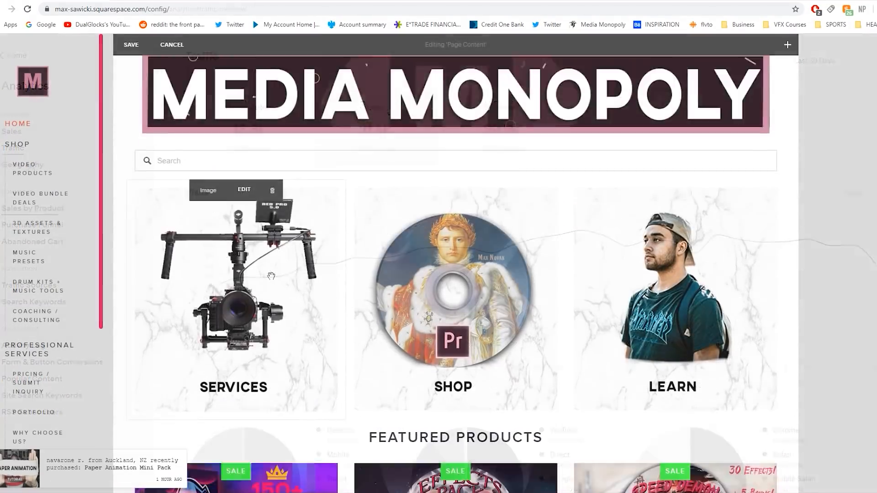
Browse the cache_bunny Instagram profile and its grid of posts in Chrome.
scroll(down, 3)
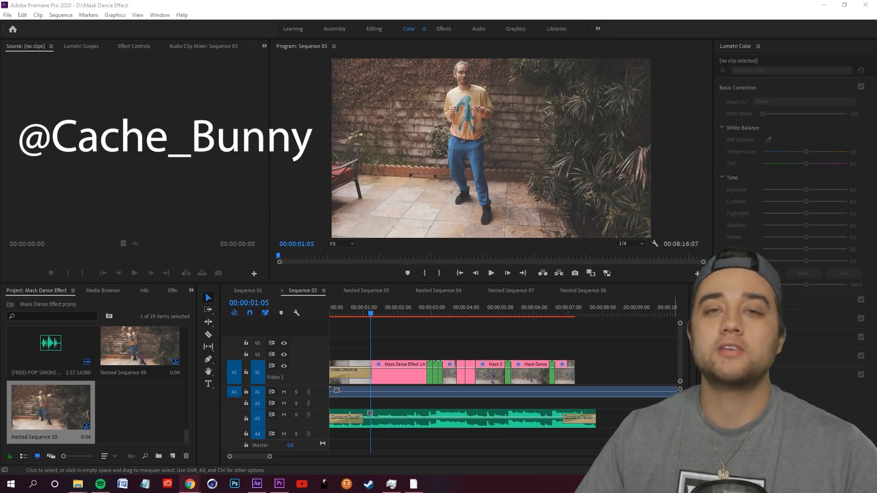
click(189, 484)
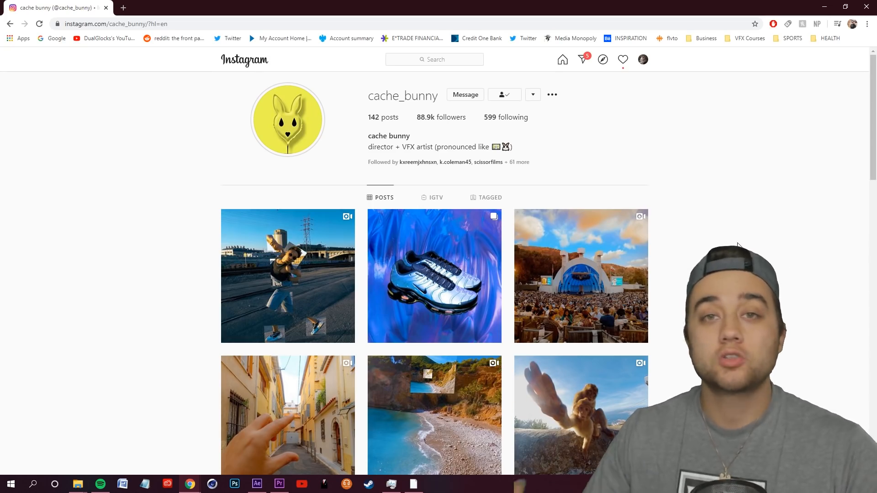
scroll(down, 3)
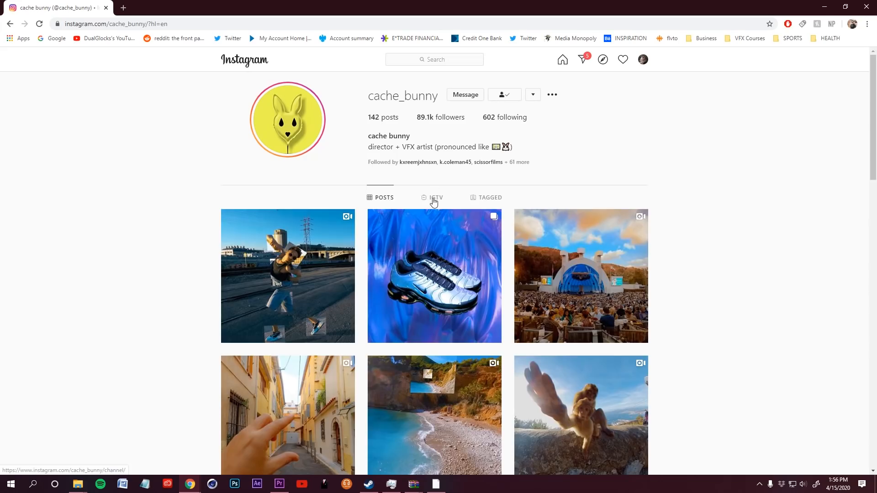
click(435, 197)
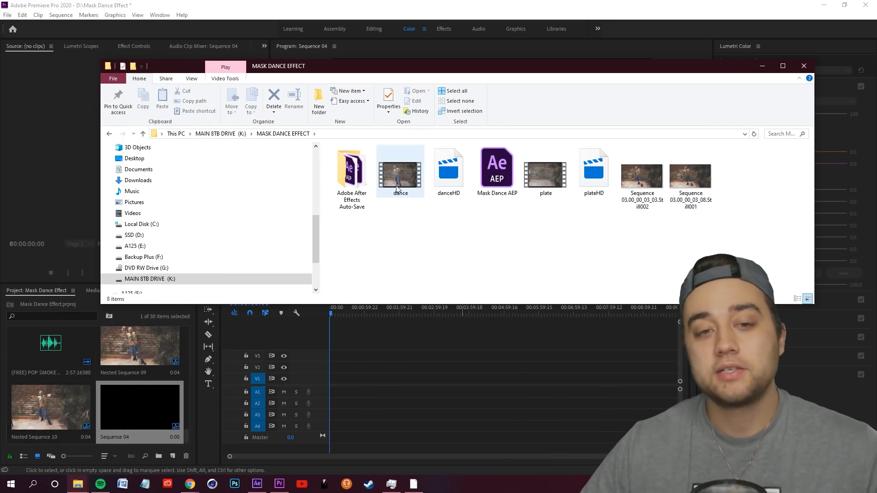
Preview the dance clip from the MASK DANCE EFFECT folder, then close the player.
double_click(400, 173)
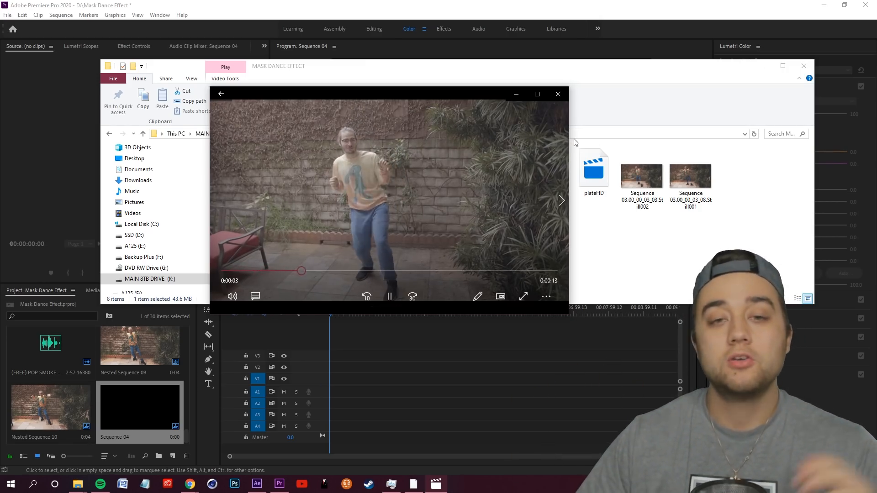
click(557, 94)
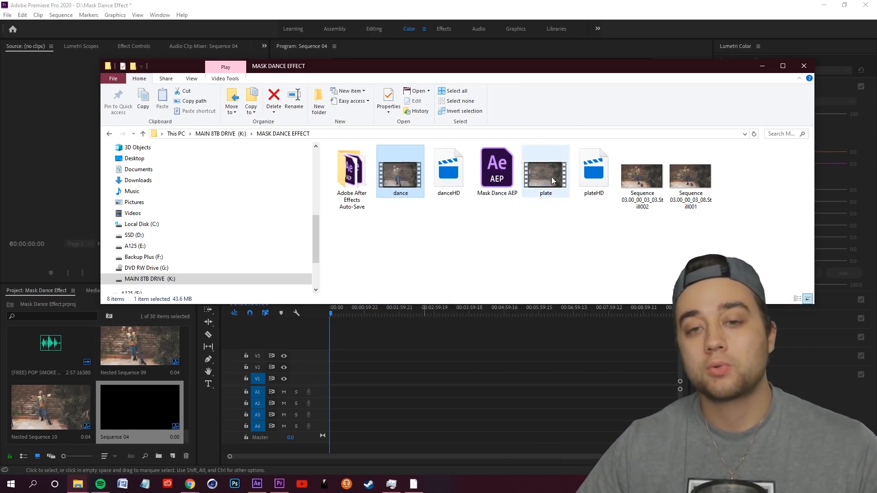
double_click(544, 169)
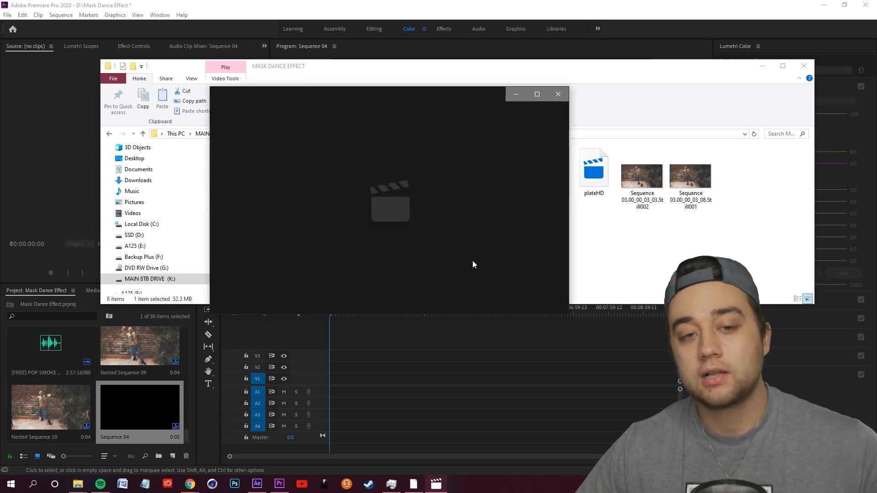
click(390, 201)
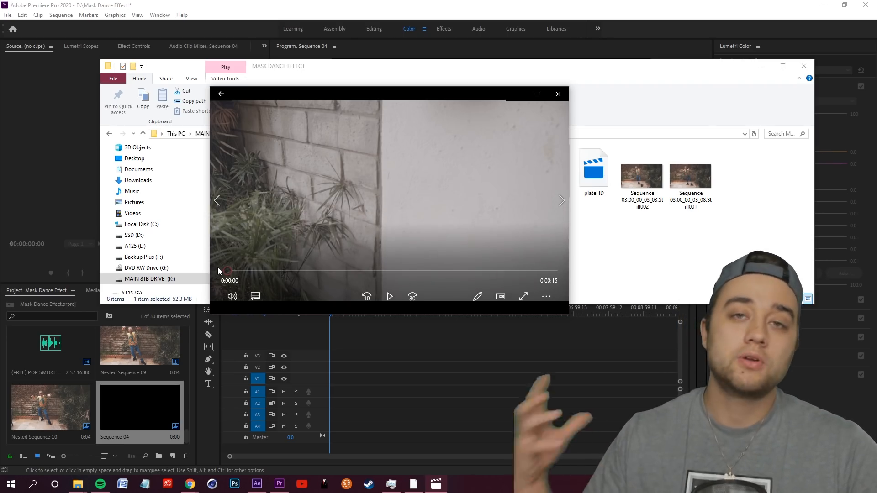
drag(226, 271, 290, 272)
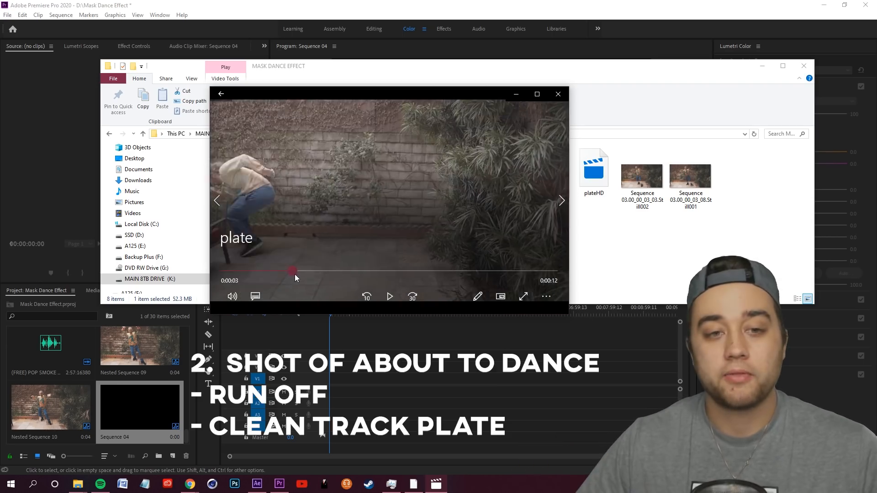
drag(291, 270, 375, 270)
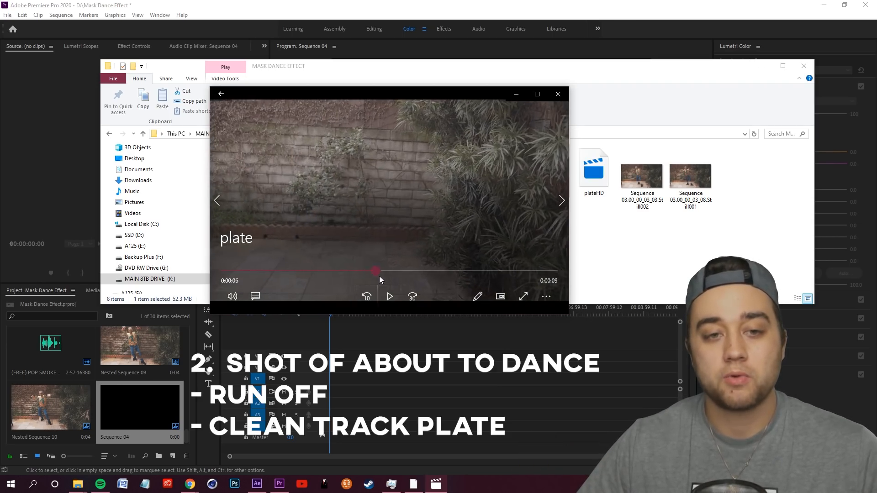
drag(375, 272, 439, 272)
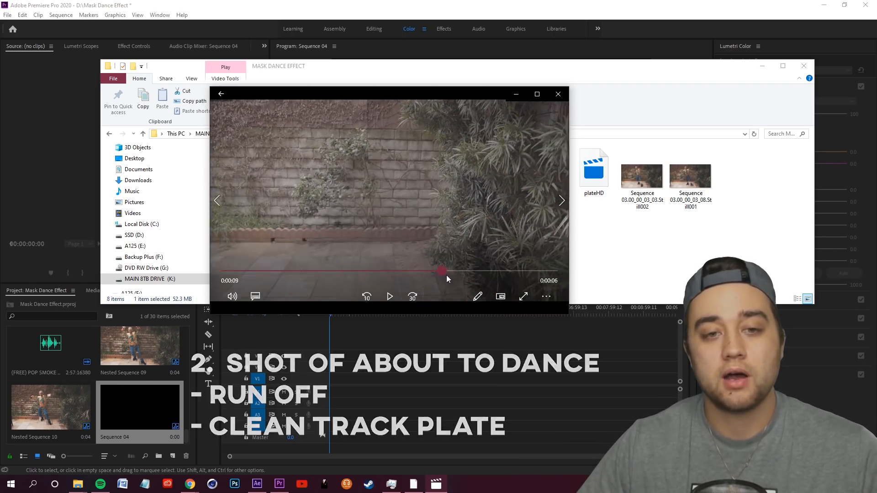
drag(440, 271, 382, 271)
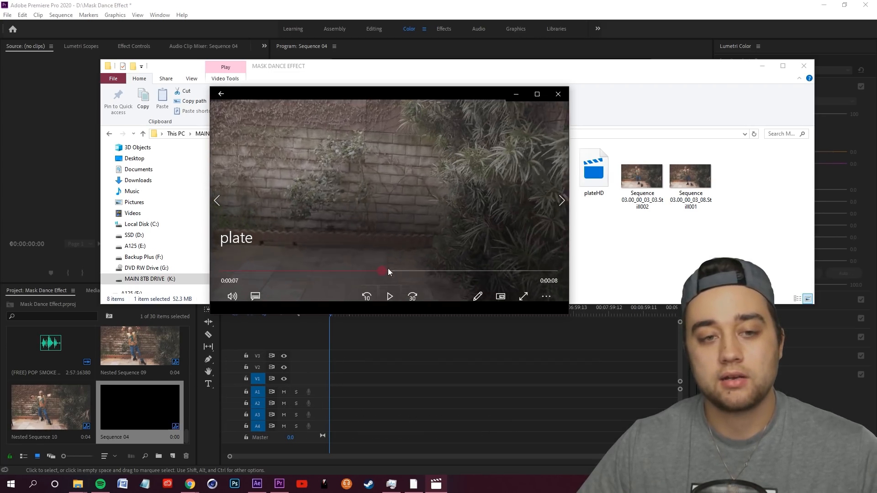
drag(383, 273, 445, 272)
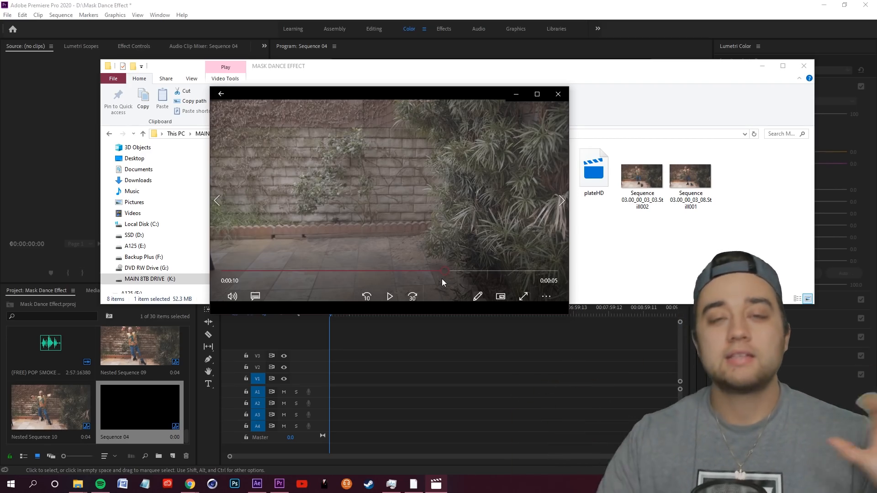
drag(443, 271, 492, 270)
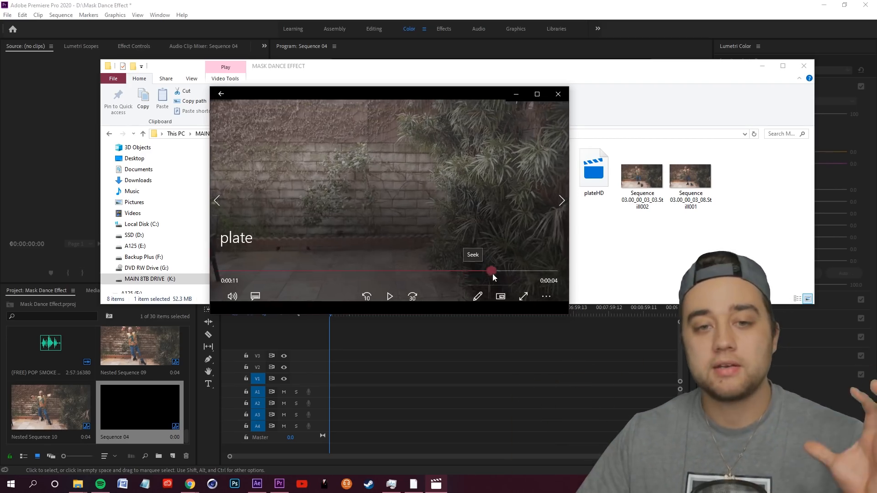
drag(492, 271, 253, 270)
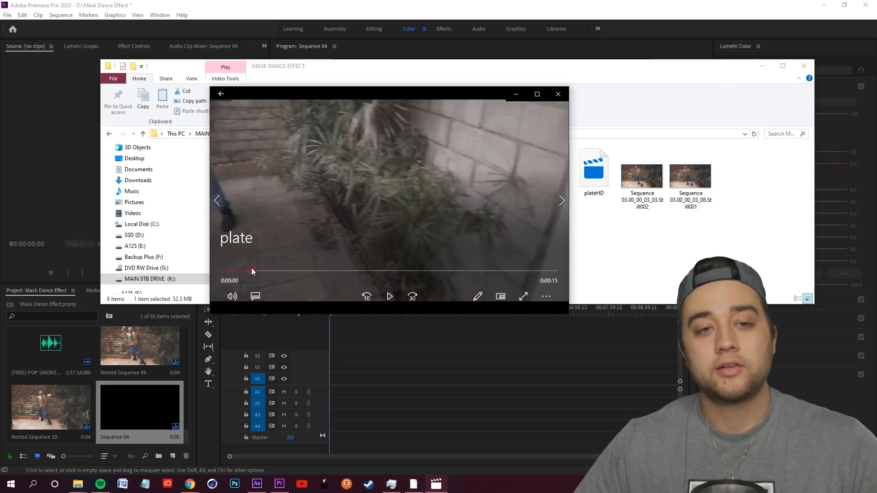
click(389, 296)
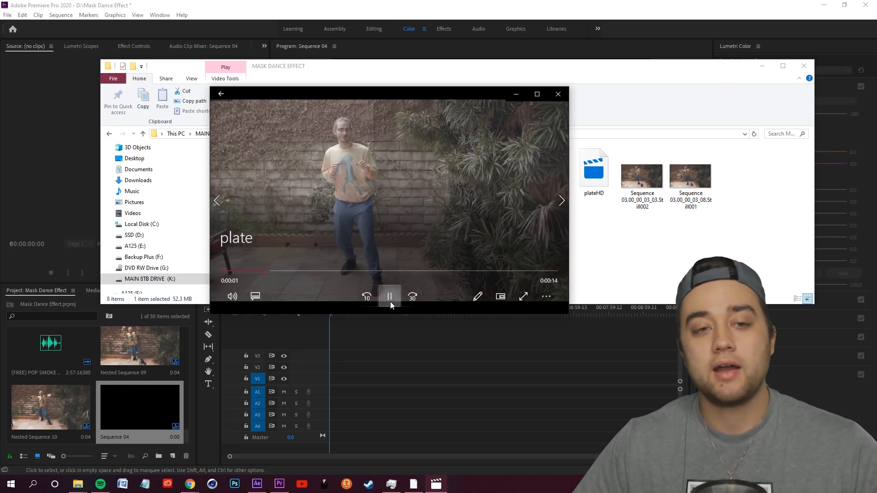
click(389, 296)
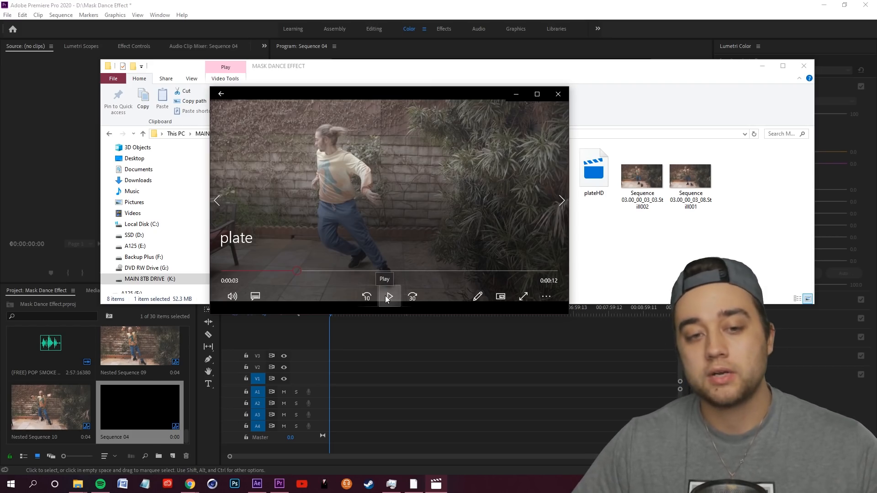
click(389, 296)
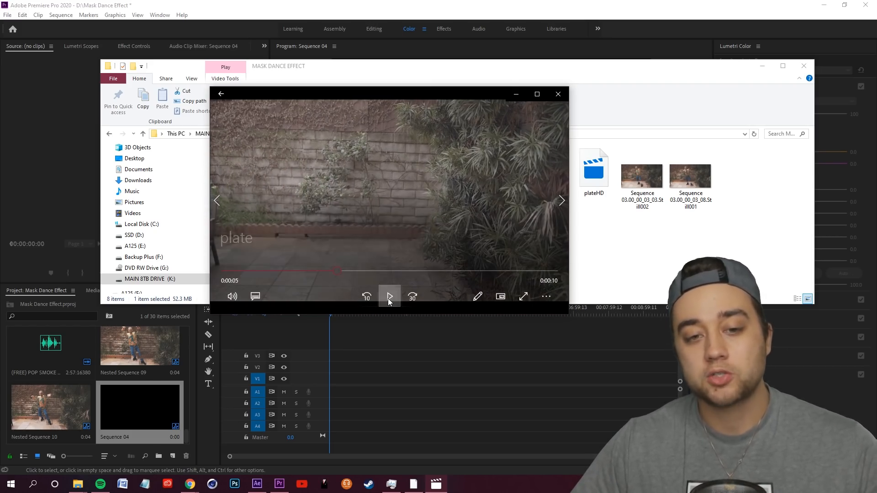
click(389, 296)
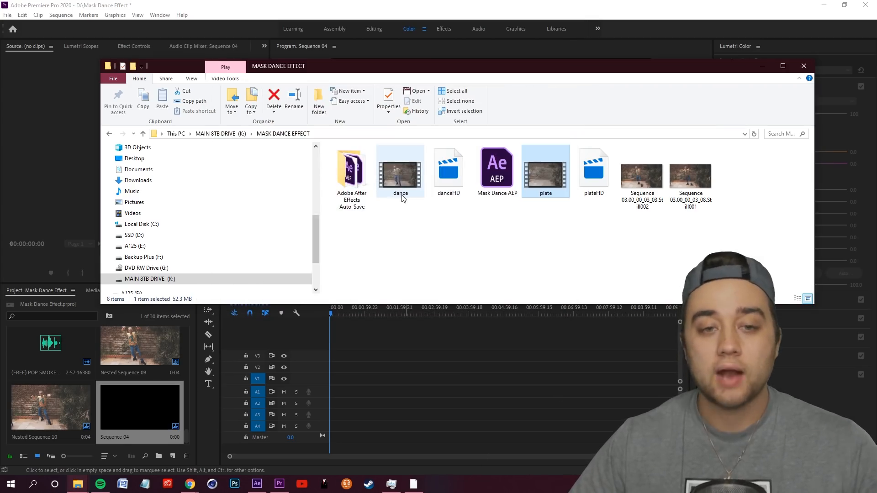
mouse_move(546, 171)
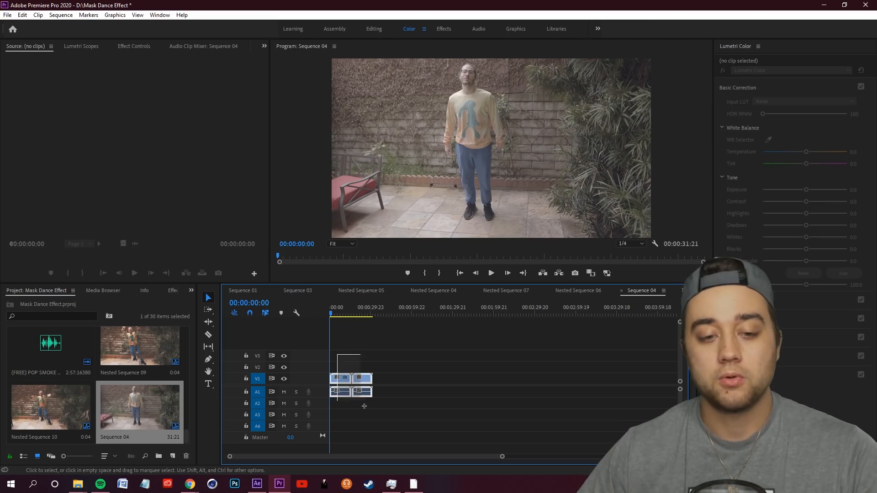
Replace Sequence 04's dance and plate clips with a linked After Effects composition and switch to it.
right_click(350, 383)
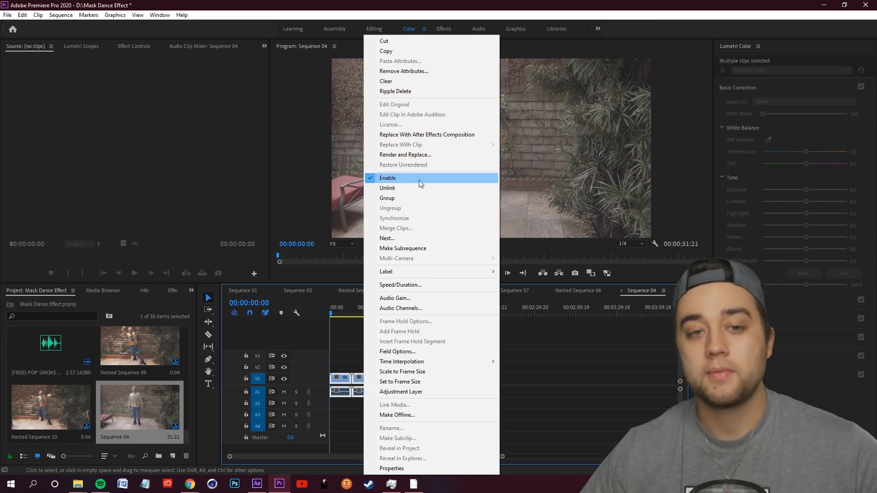
mouse_move(429, 134)
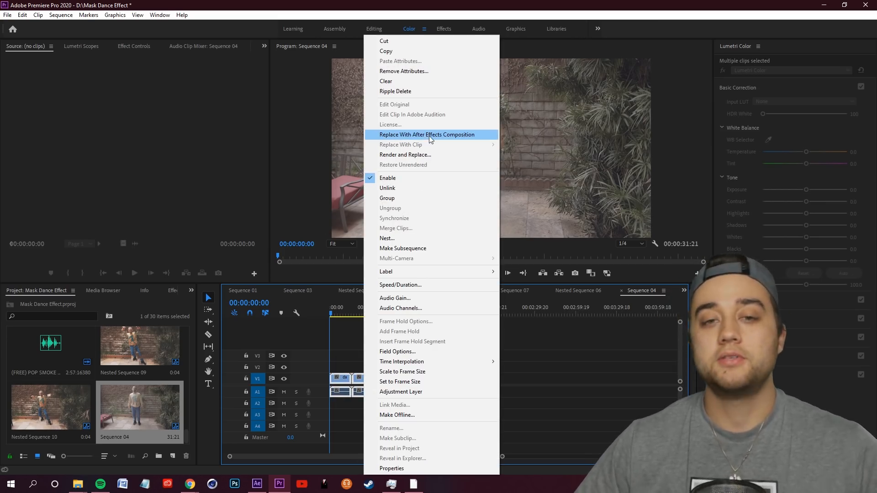
click(426, 134)
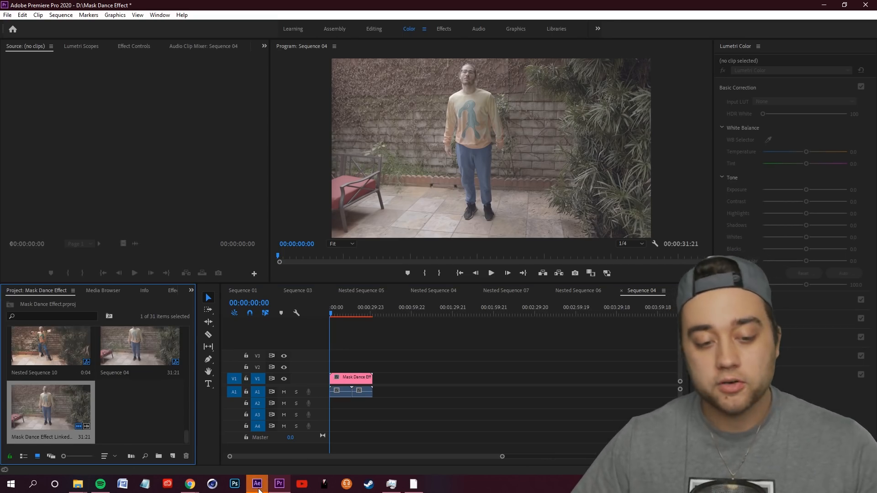
click(256, 484)
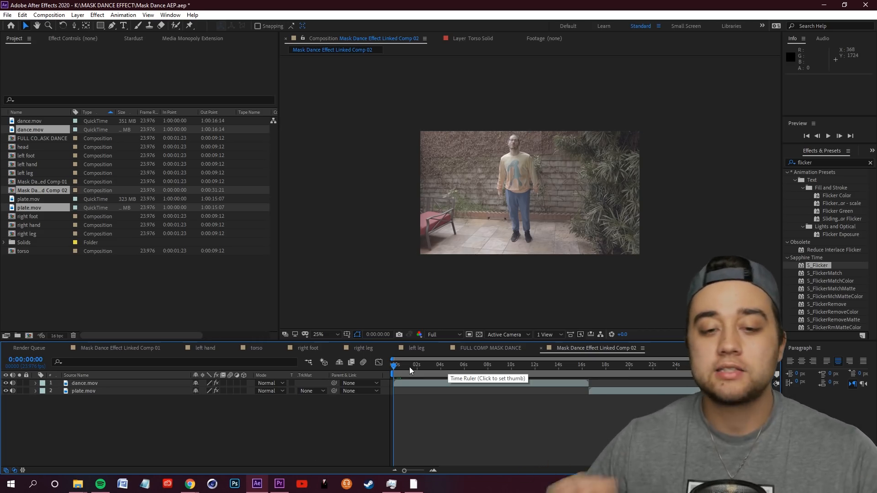
Duplicate the plate.mov layer so the comp holds dance plus two plate copies.
click(463, 364)
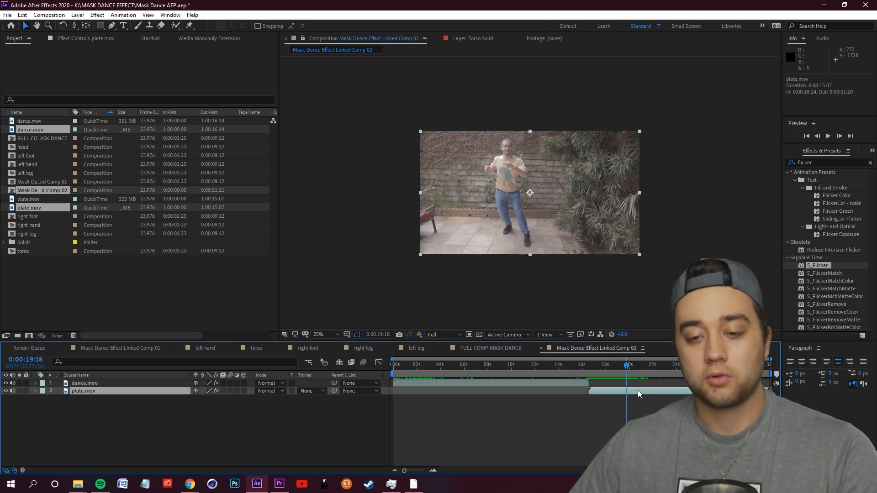
key(ctrl+shift+d)
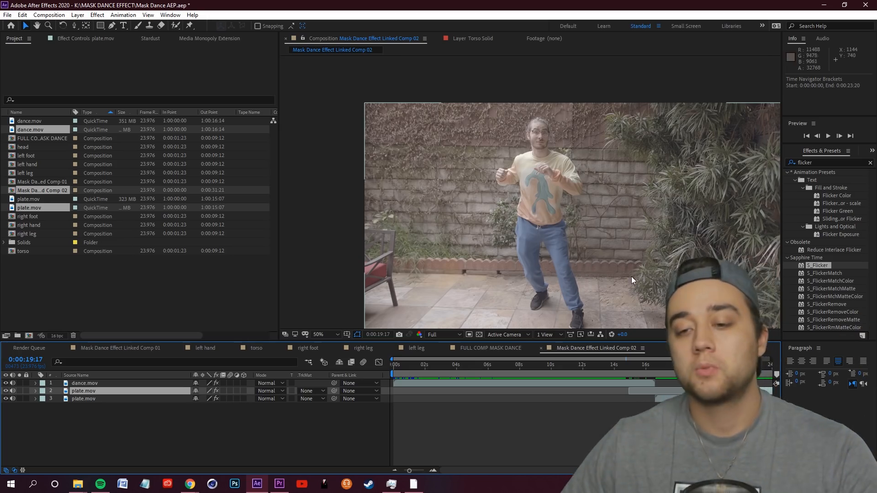
Select the background plate layer near the comp start and bring up its tracking options.
click(416, 364)
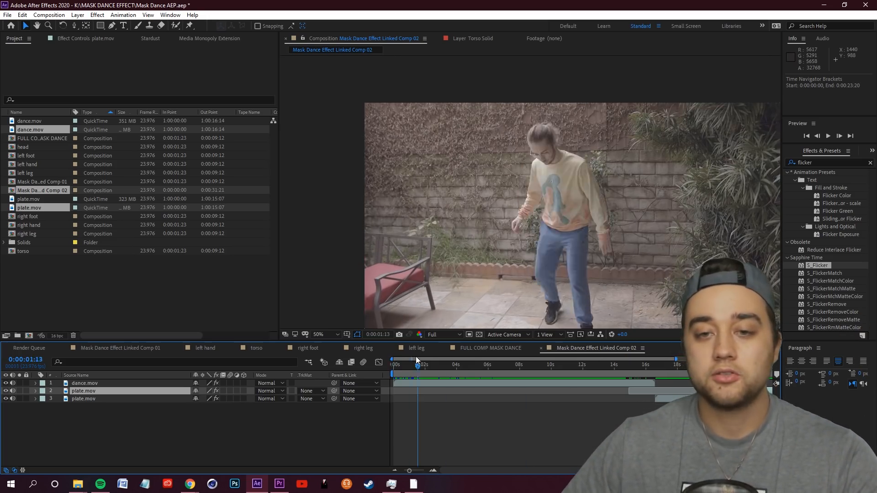
click(433, 365)
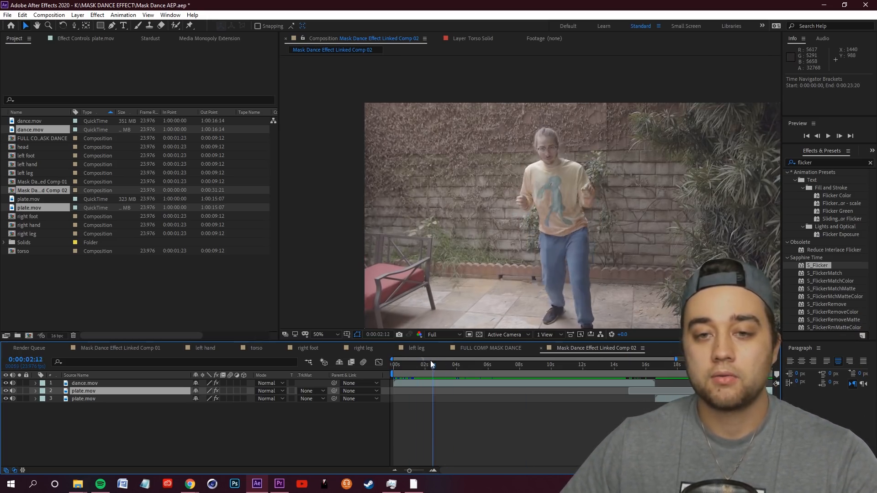
click(447, 365)
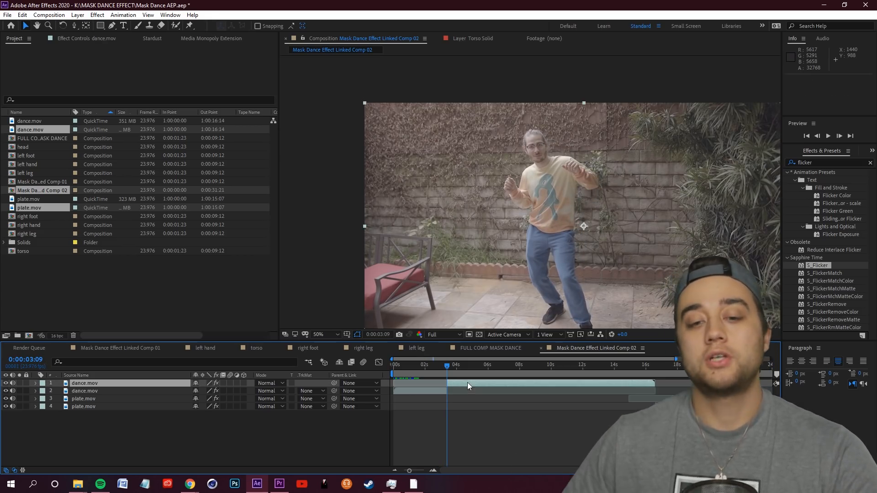
click(422, 364)
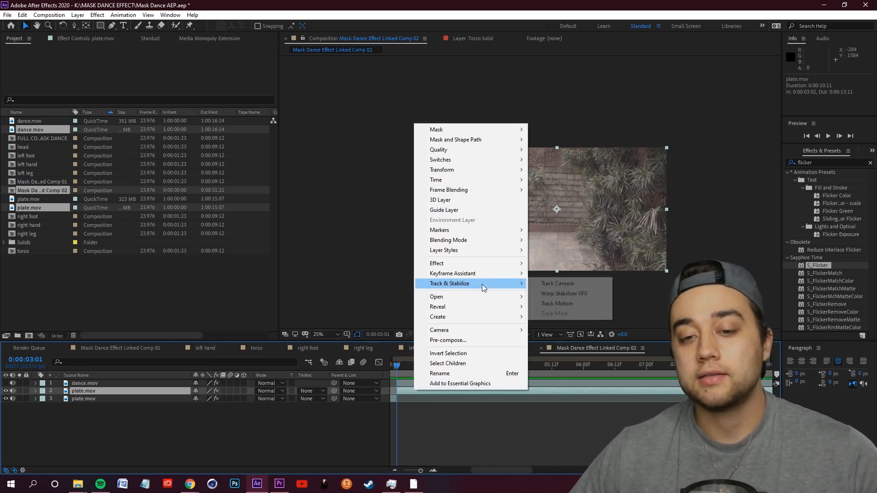
Camera-track the background plate and create a 3D Tracker Camera from the solve.
click(557, 284)
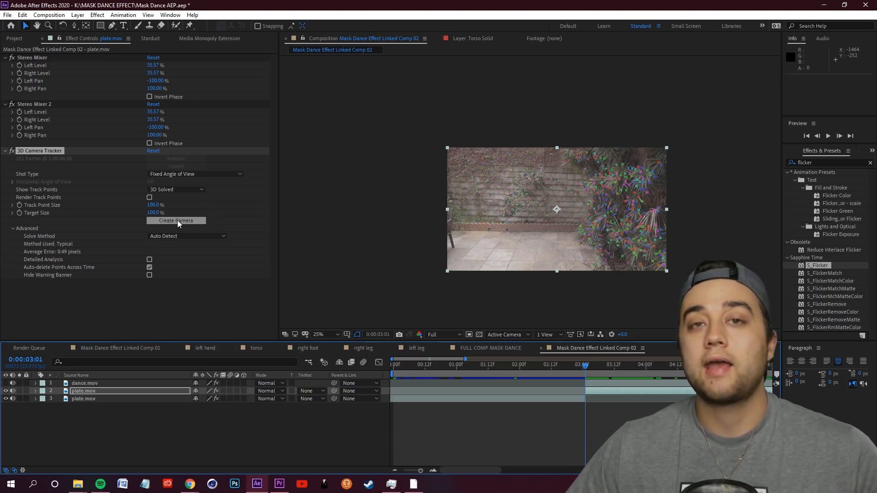
click(175, 220)
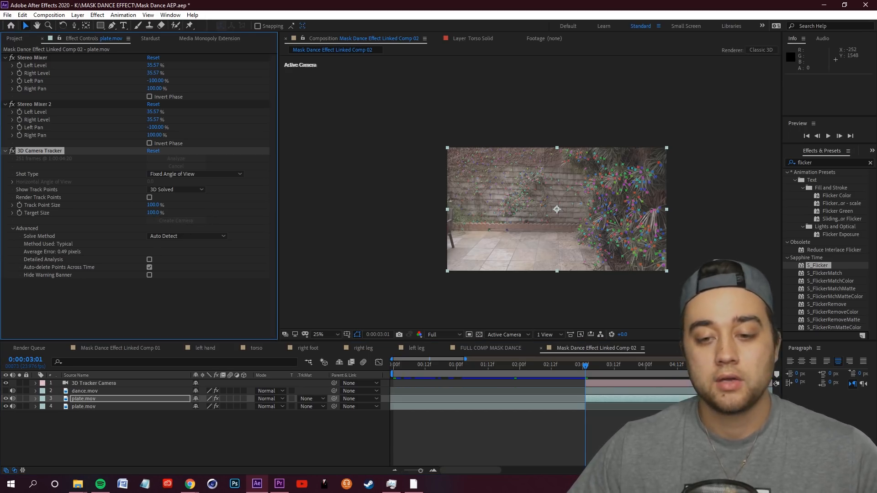
click(94, 383)
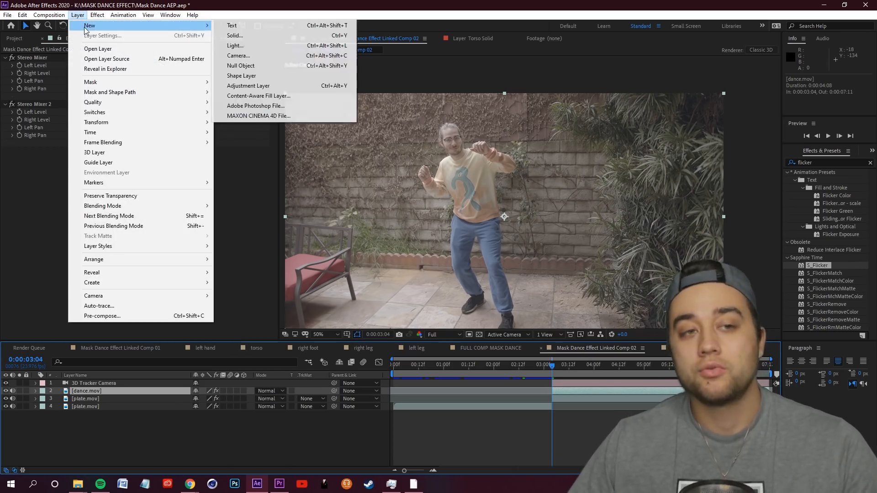
Add a null object named left hand and place it over the dancer's left hand.
click(241, 65)
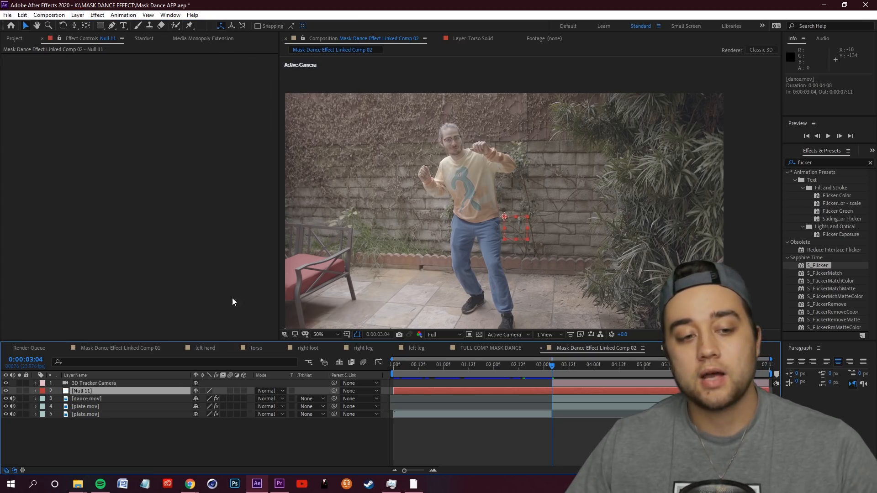
double_click(82, 390)
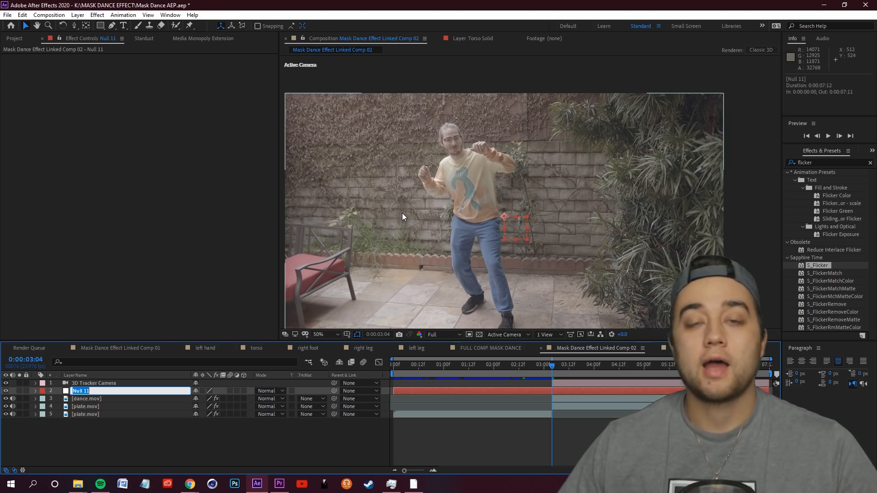
click(320, 335)
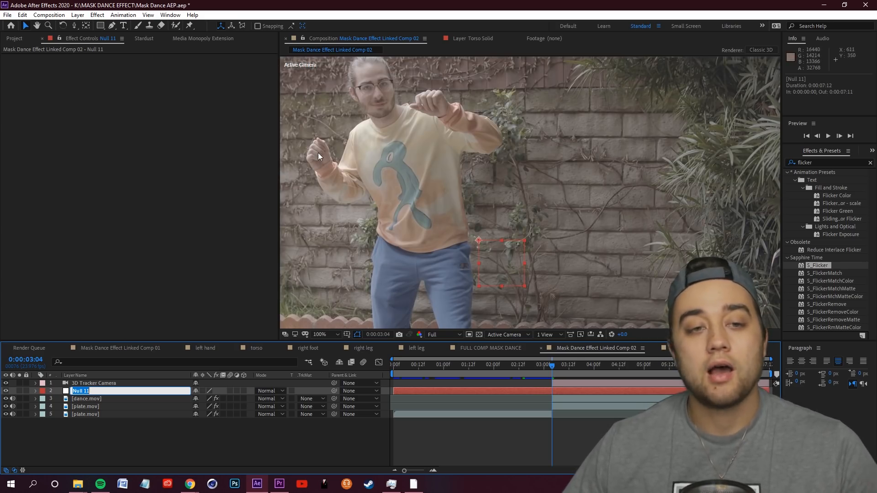
mouse_move(318, 161)
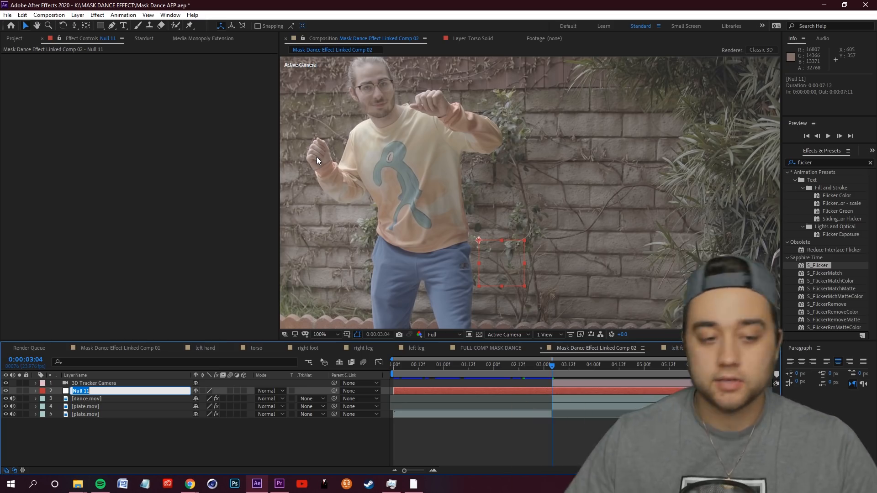
text(left hand)
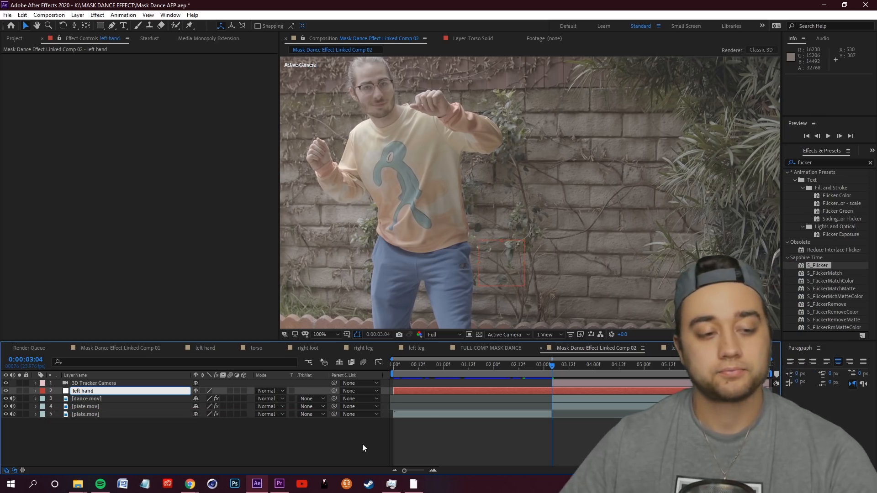
click(82, 390)
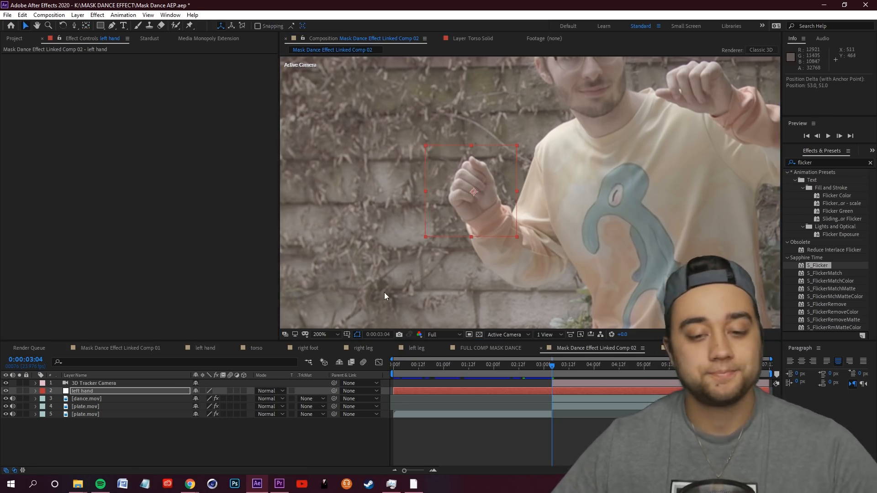
mouse_move(482, 293)
text( 2)
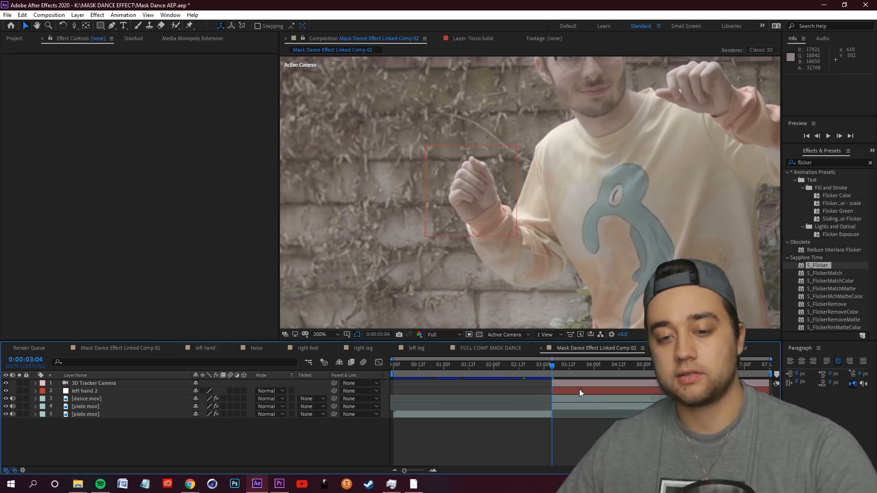
click(85, 390)
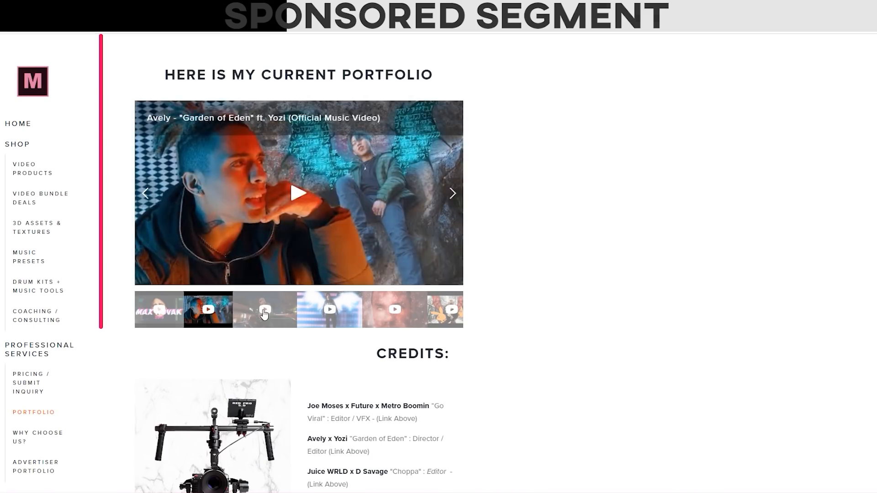
Tour the Squarespace site editor and add the Animation Wizard Mega Pack to the cart.
scroll(down, 3)
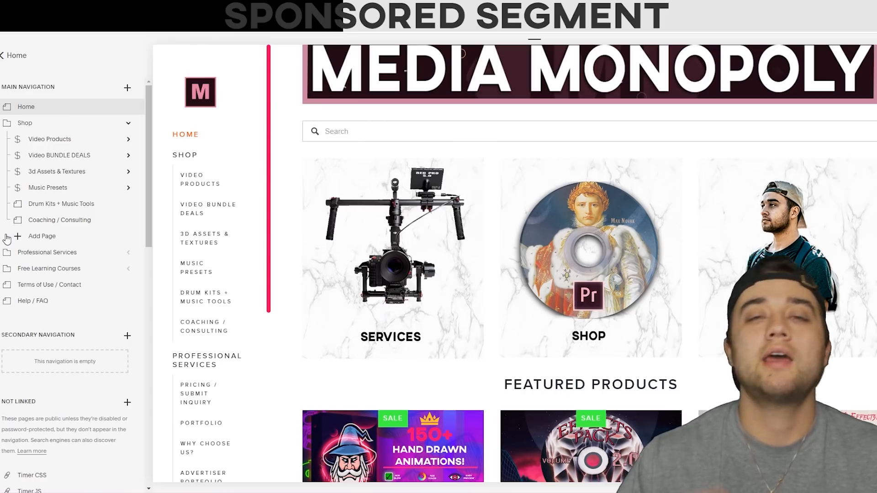
click(17, 235)
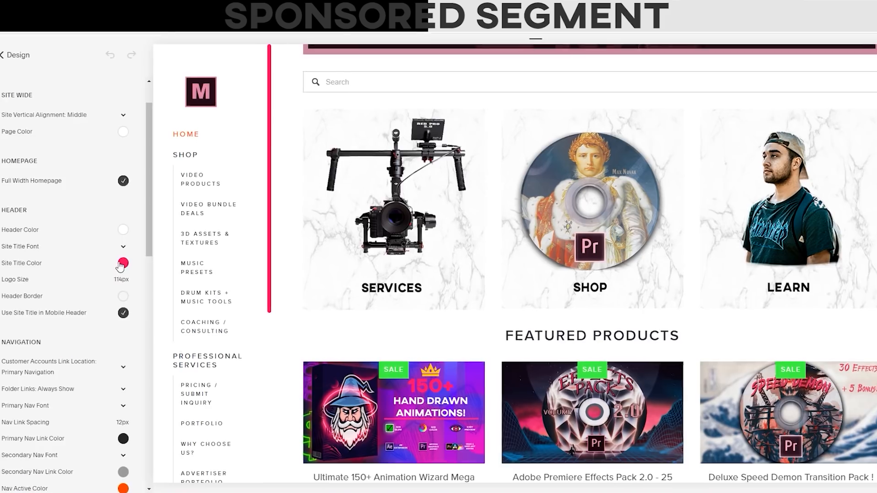
click(122, 263)
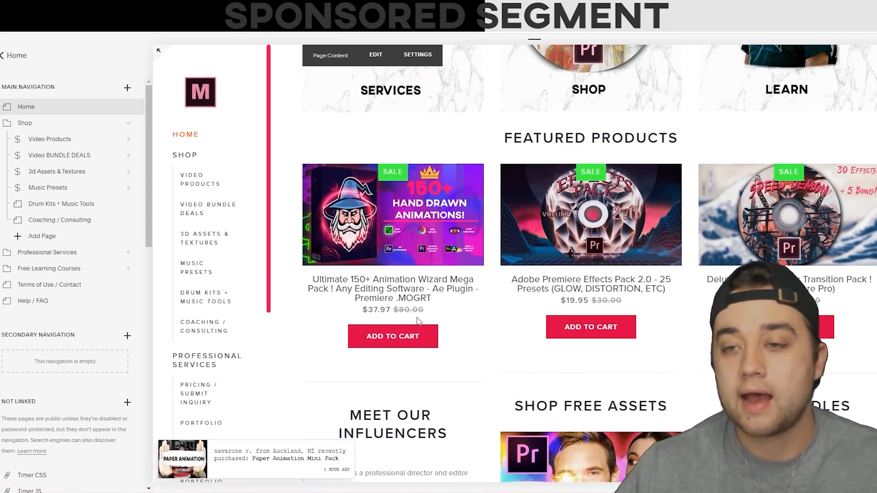
scroll(down, 3)
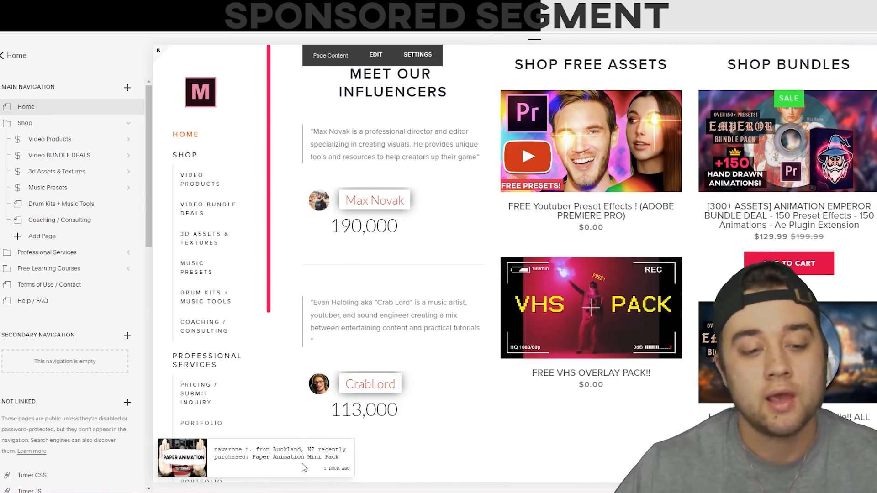
click(345, 415)
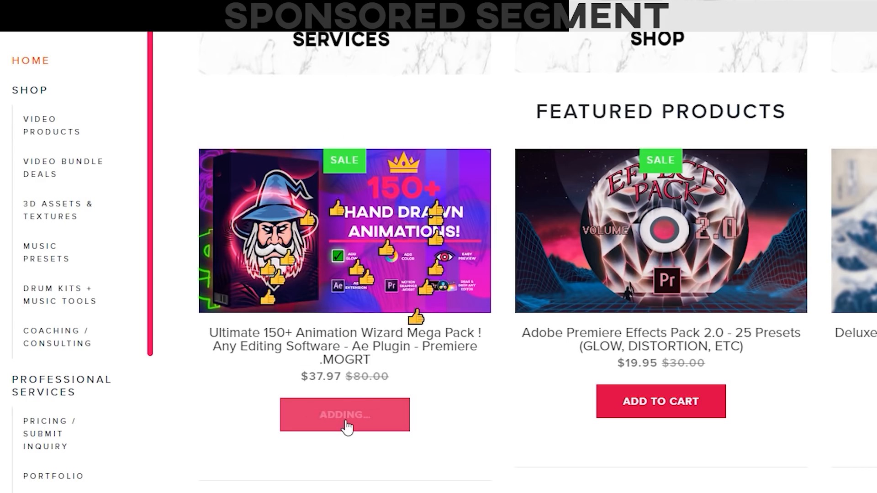
click(345, 415)
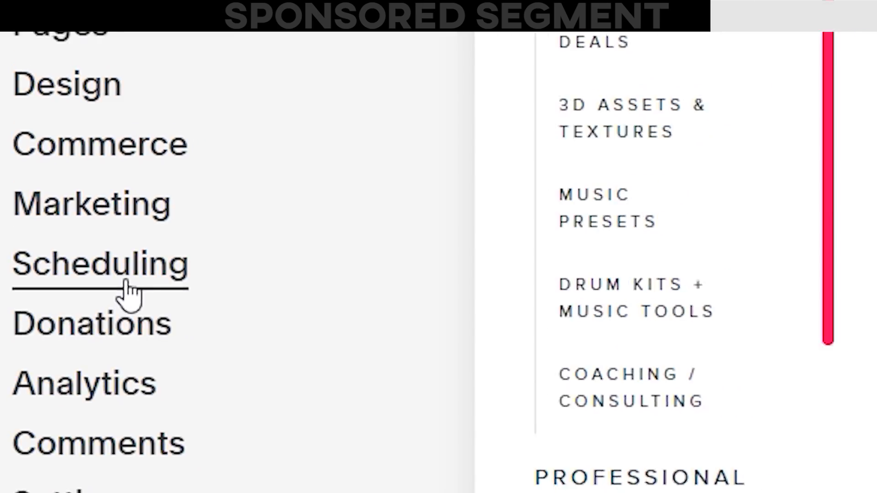
click(101, 263)
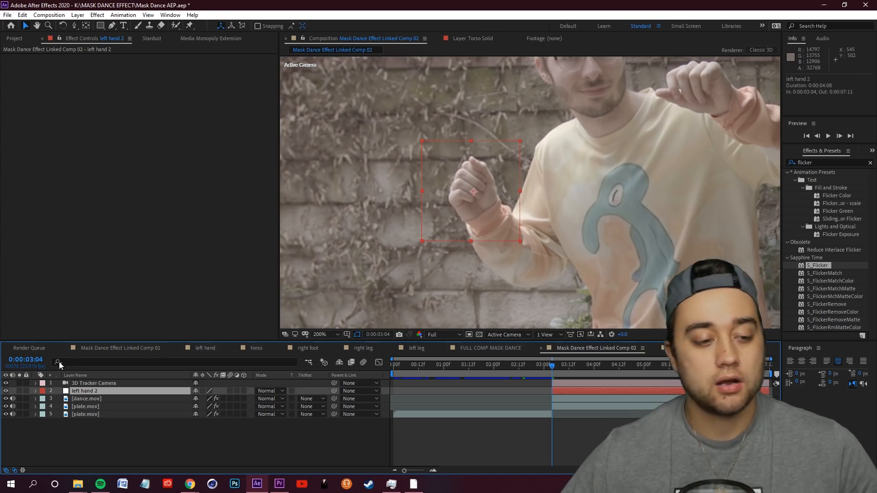
Expand the left hand 2 null's Transform properties for keyframing.
click(35, 390)
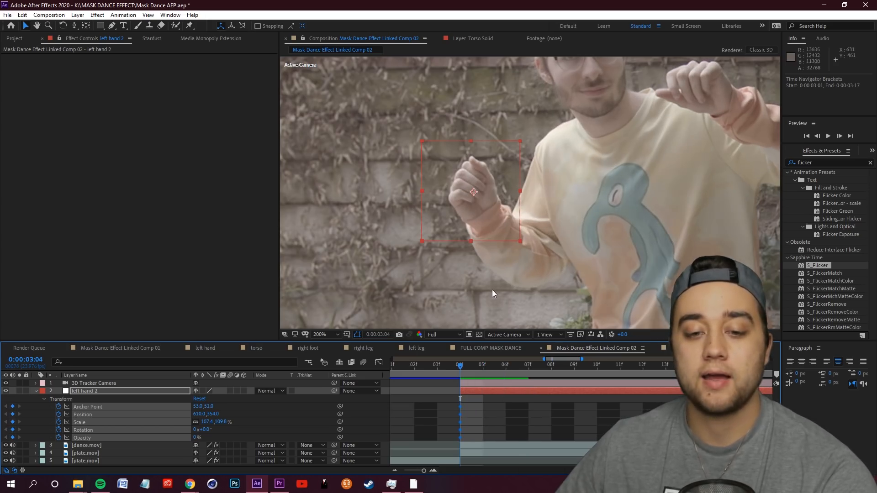
mouse_move(537, 238)
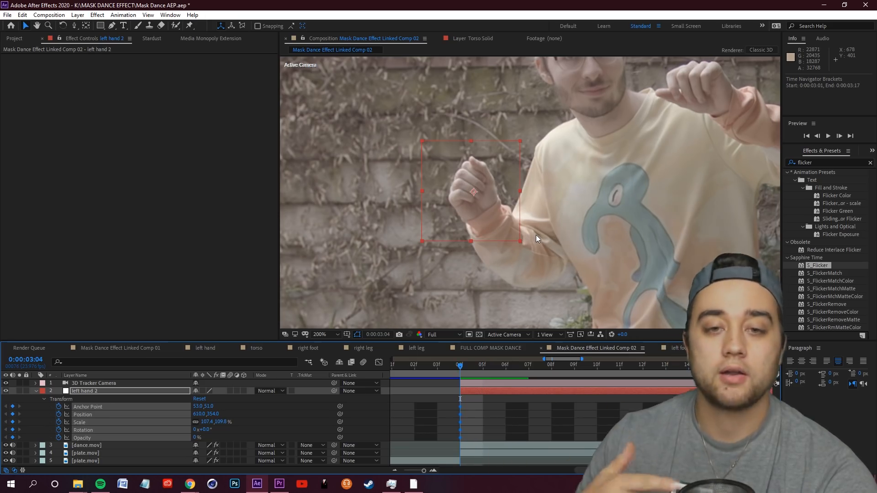
mouse_move(411, 283)
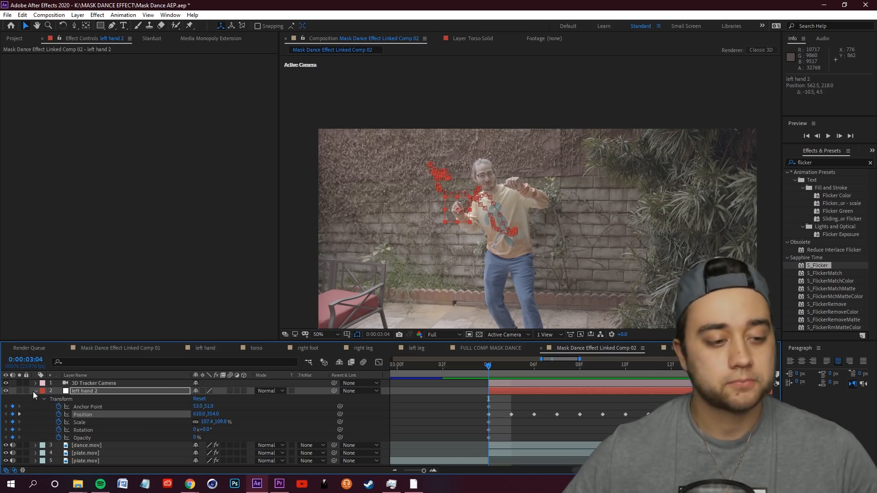
Add a white 1920×1080 solid layer named 'left hand solid' to the comp.
click(76, 15)
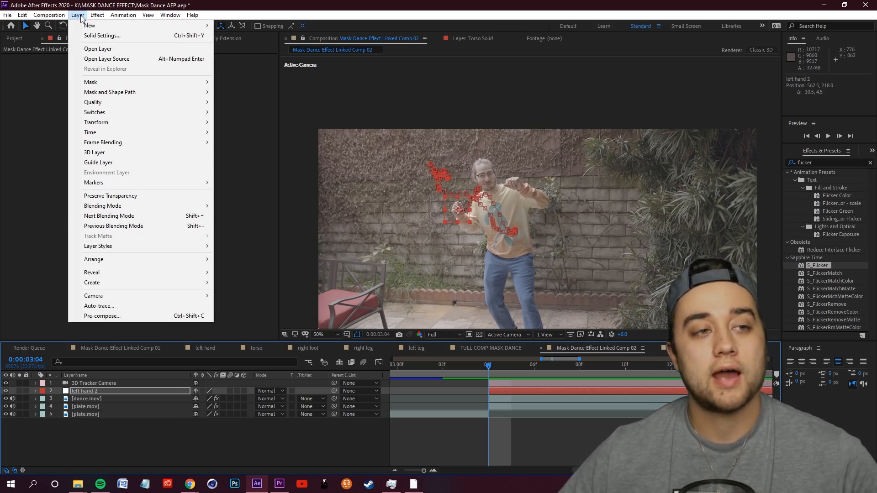
mouse_move(88, 25)
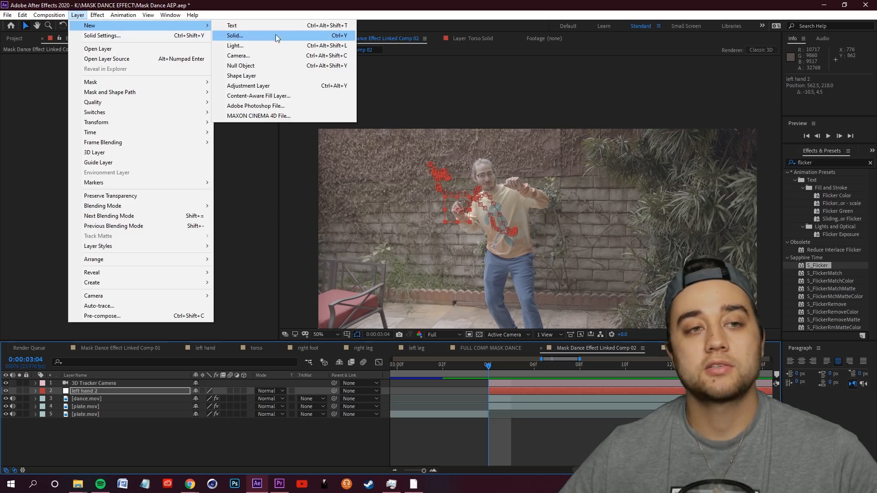
click(234, 35)
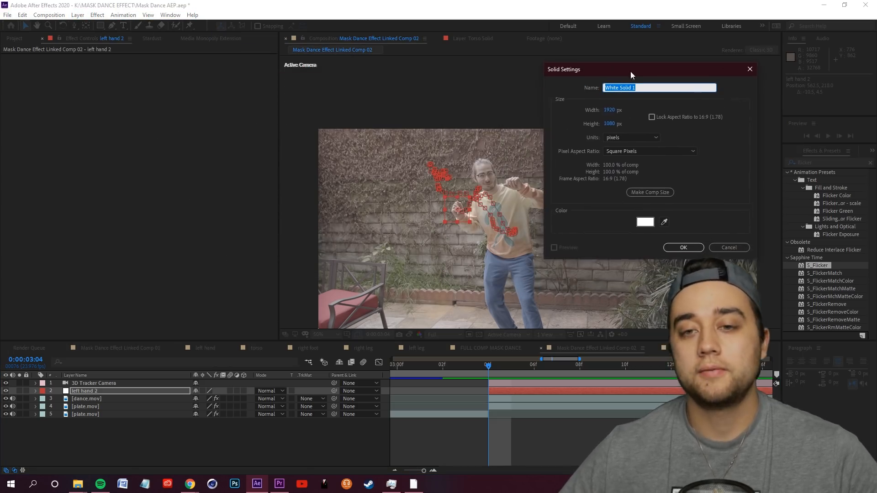
text(left hand)
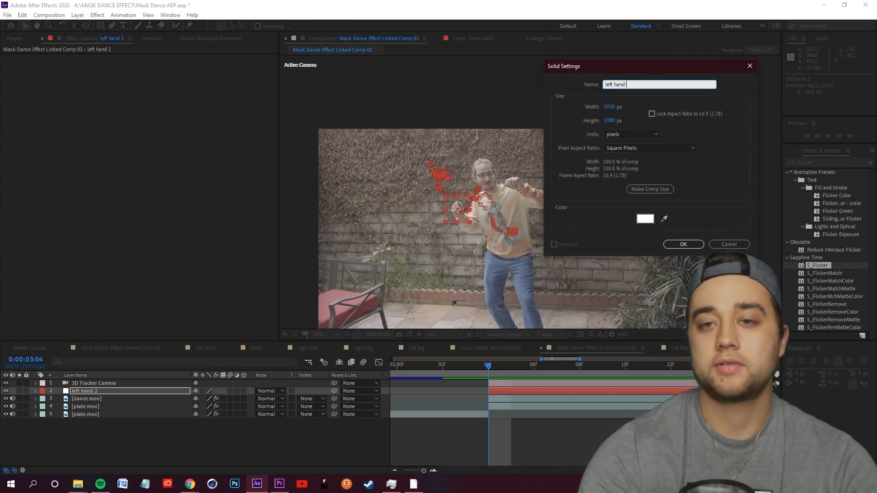
text(solid)
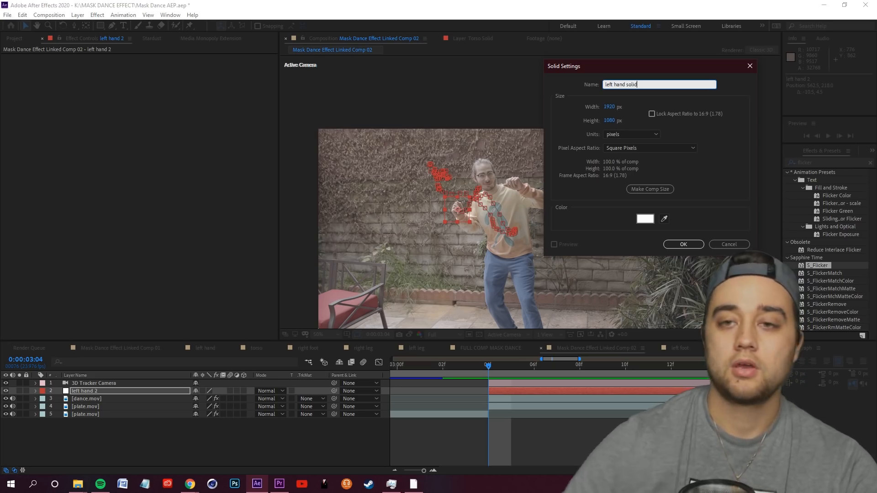
click(644, 218)
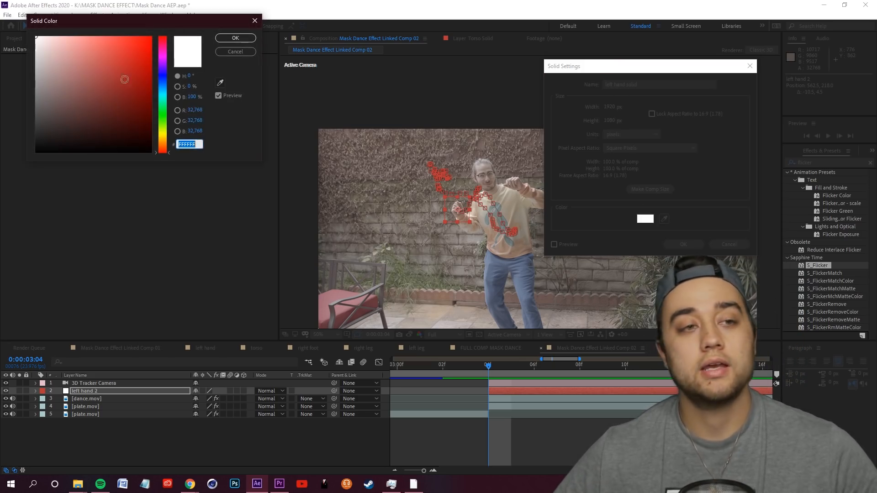
click(235, 37)
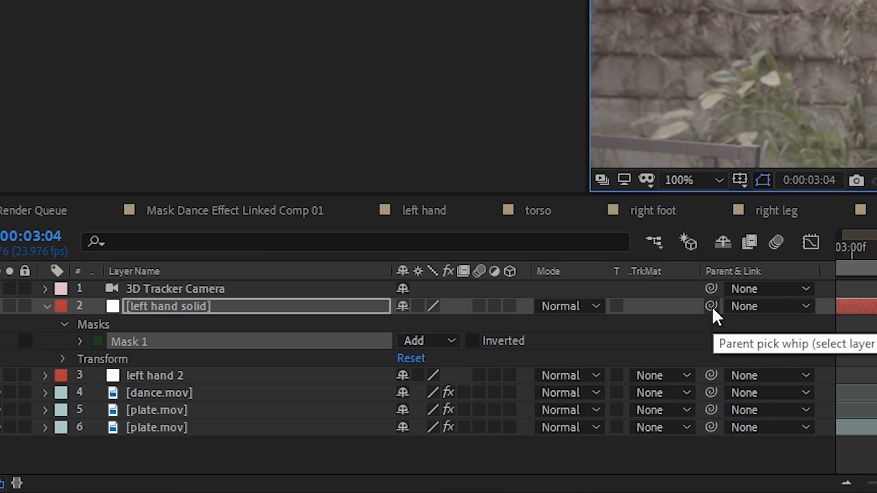
Parent the left hand solid layer to the left hand 2 null with the pick whip.
drag(711, 306, 196, 374)
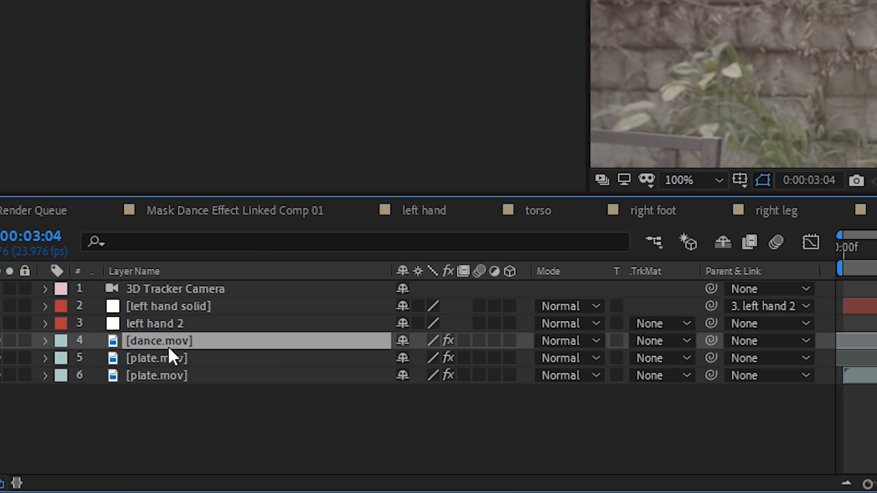
Duplicate dance.mov as 'left hand' and give it Alpha Matte [left hand solid] as track matte.
key(ctrl+d)
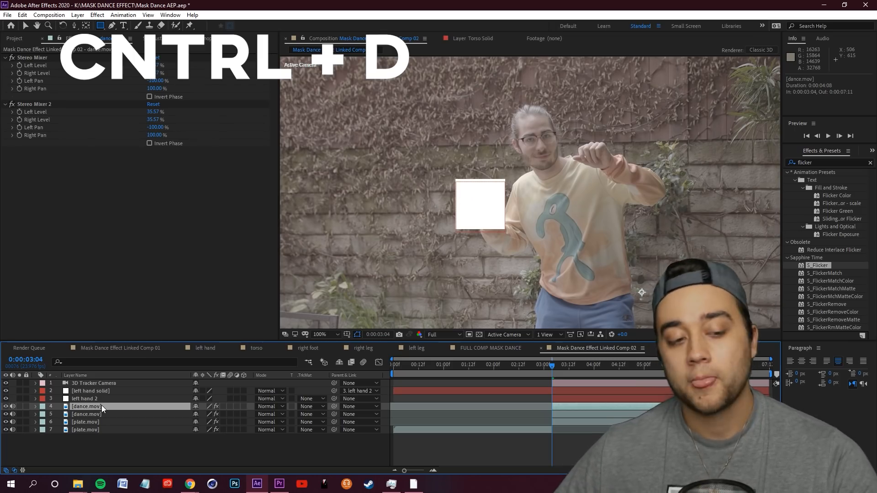
right_click(87, 406)
text(left hand)
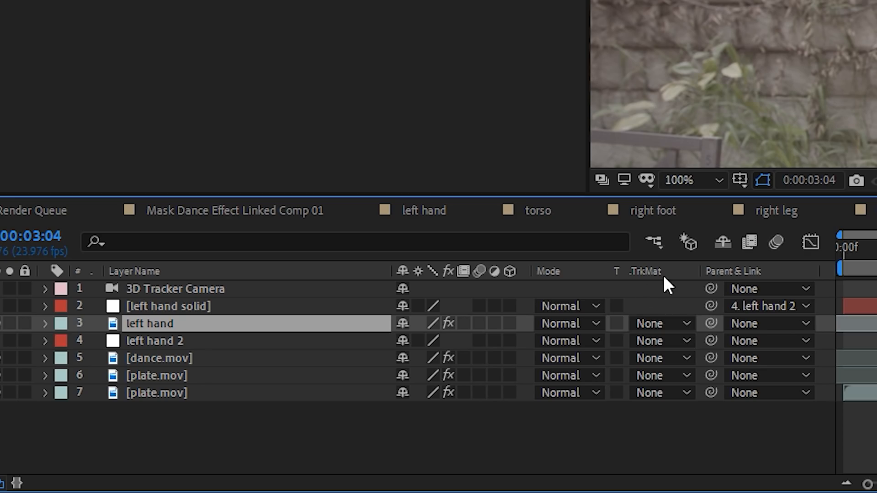
click(312, 398)
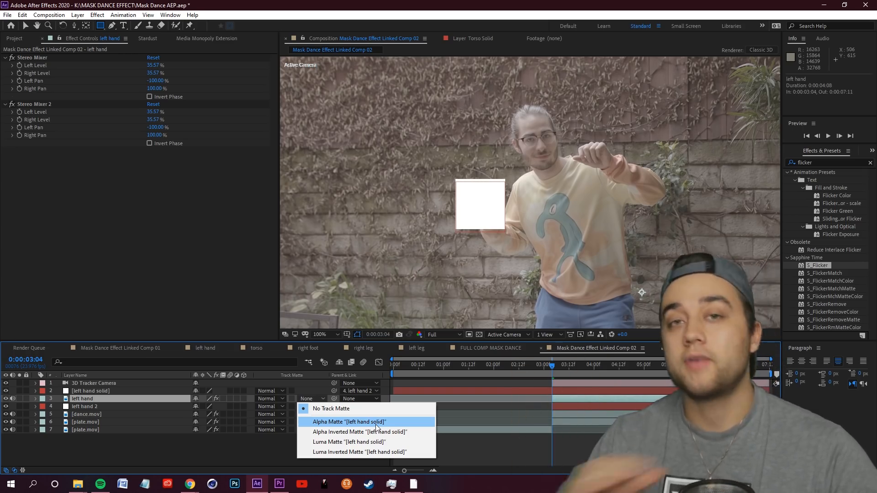
click(349, 422)
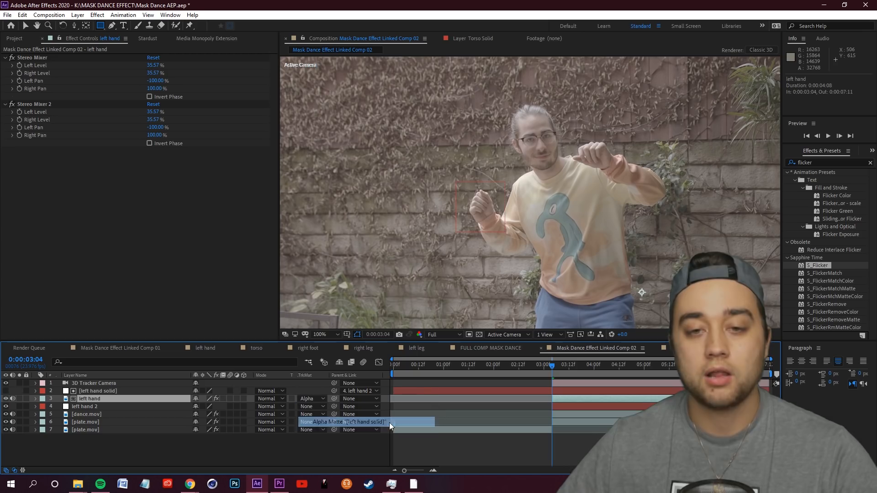
click(86, 414)
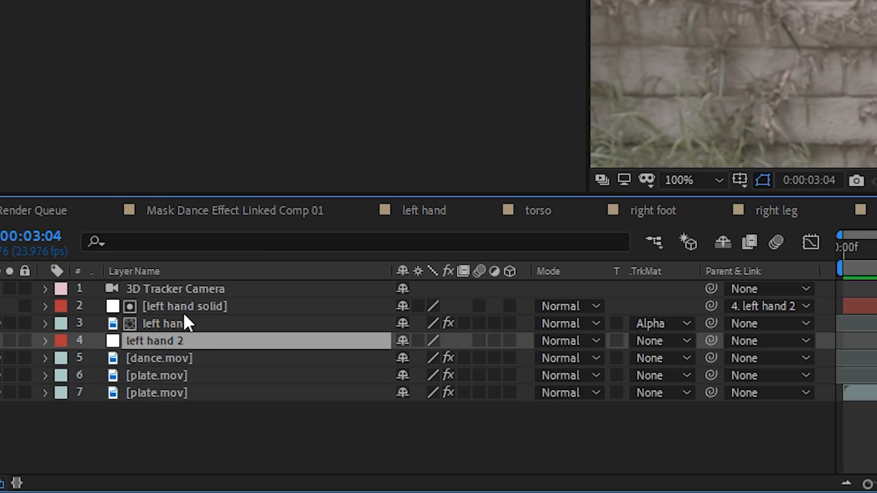
mouse_move(201, 318)
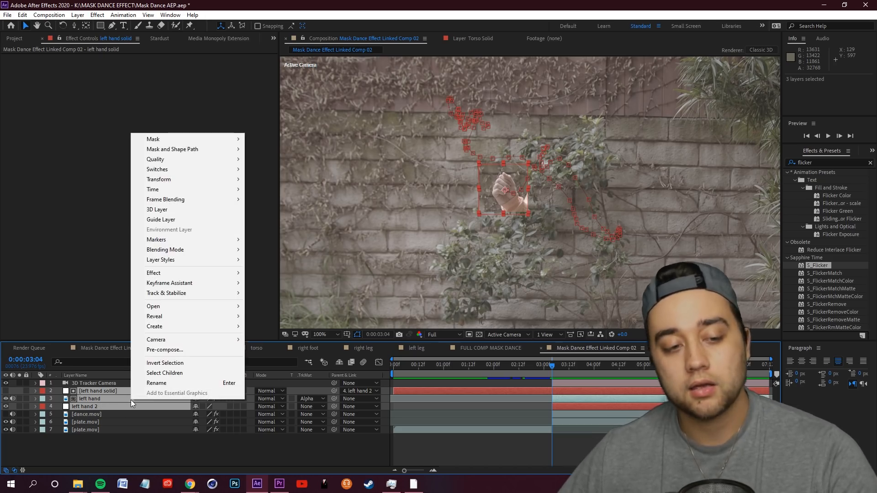
Pre-compose the three selected hand layers into a composition named 'left hand'.
click(164, 350)
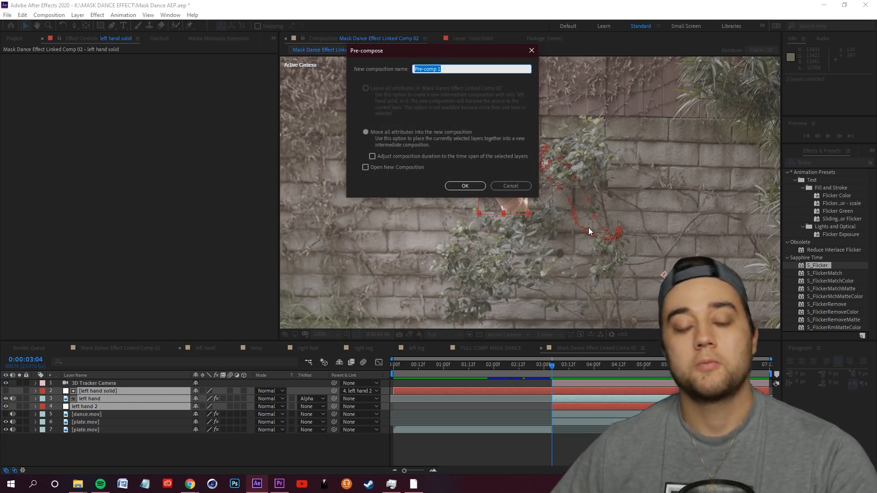
text(left hand)
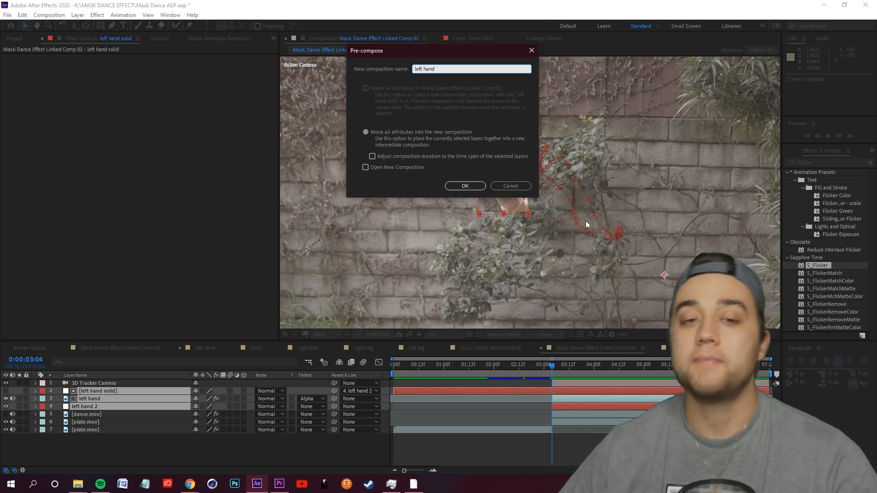
click(465, 186)
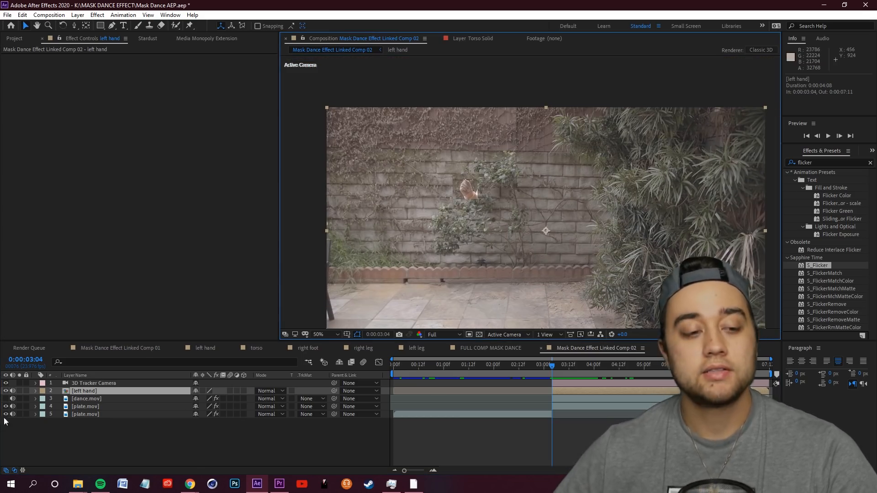
Select the 3D Tracker Camera and plate layers to review the track points.
click(93, 383)
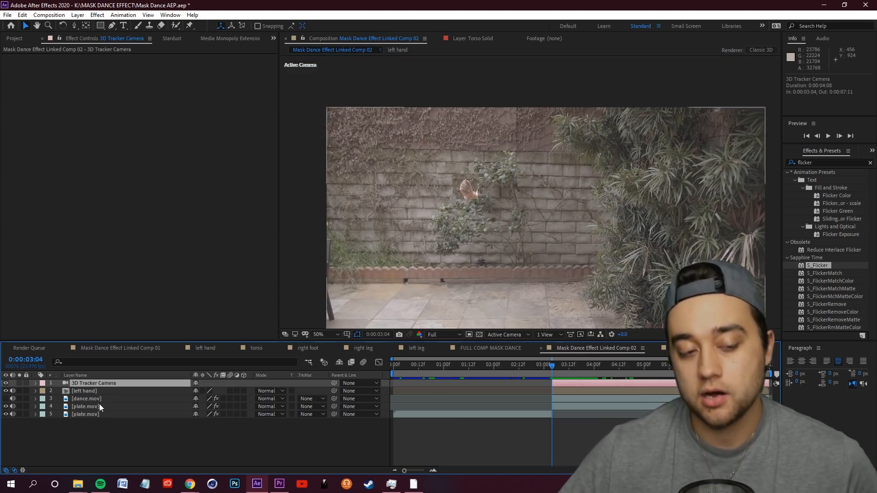
click(85, 406)
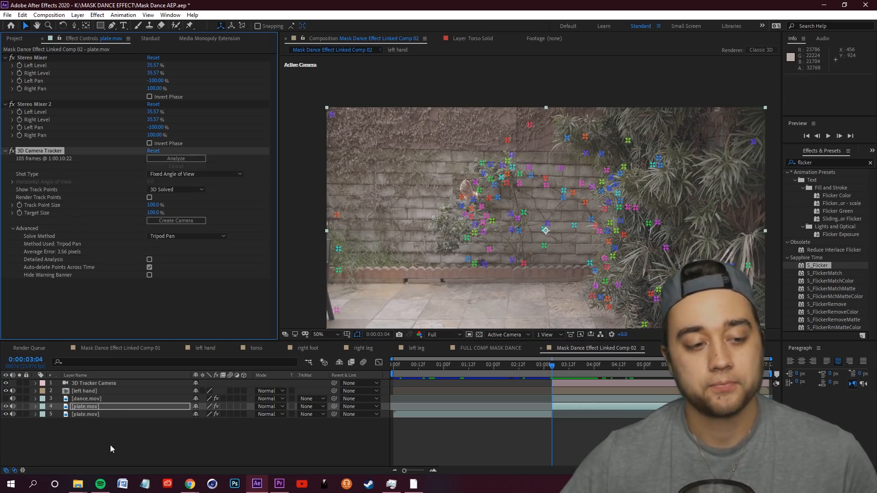
click(84, 390)
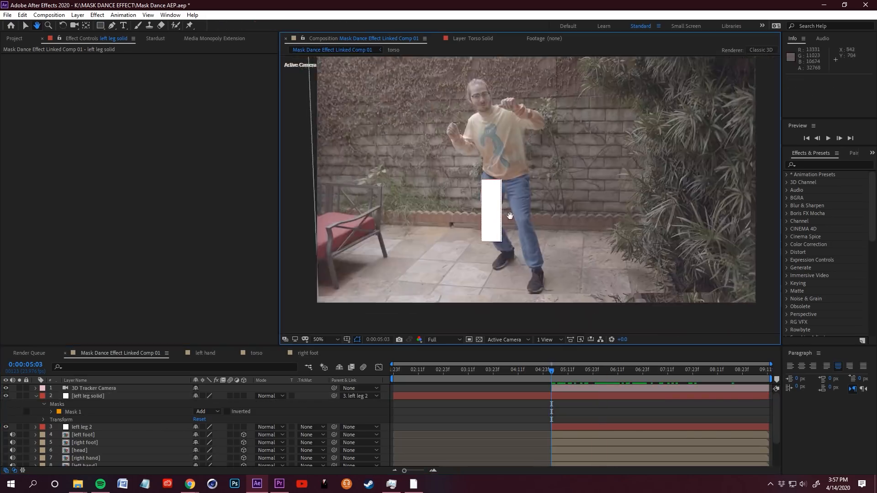
Play through the clip to check the body parts, then select the right and left foot layers.
key(space)
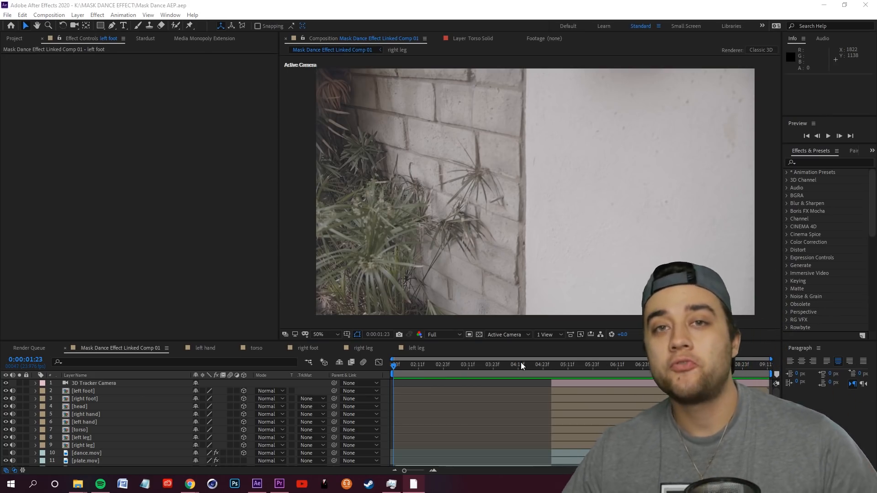
click(522, 365)
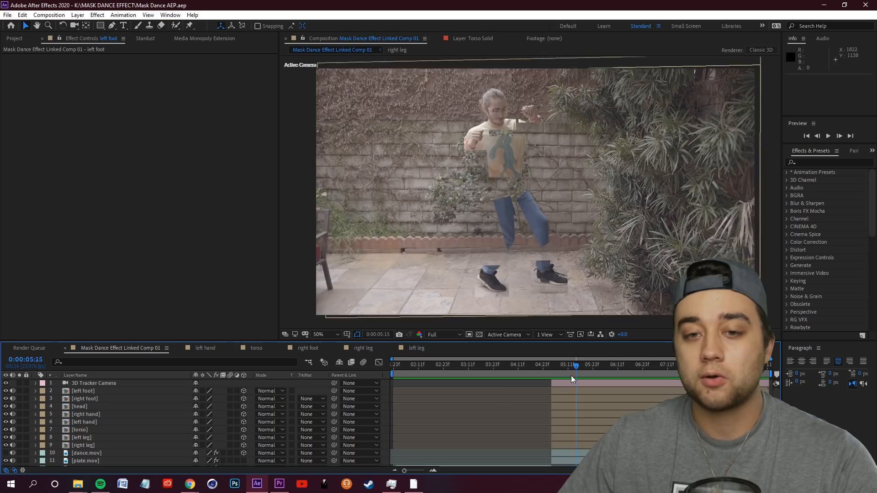
drag(577, 368, 603, 368)
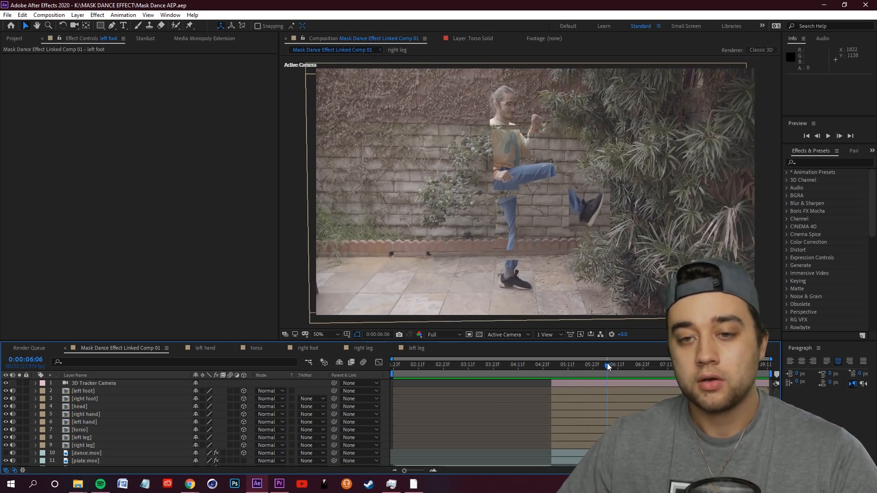
click(84, 398)
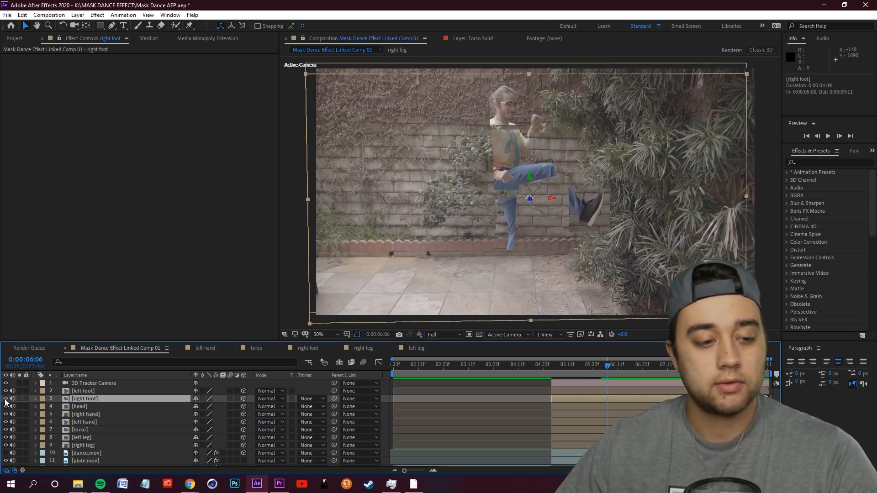
click(83, 390)
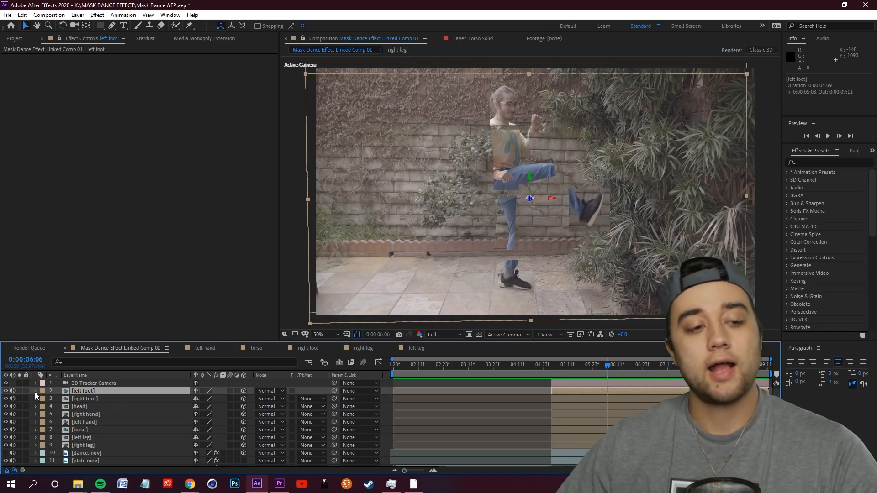
click(36, 391)
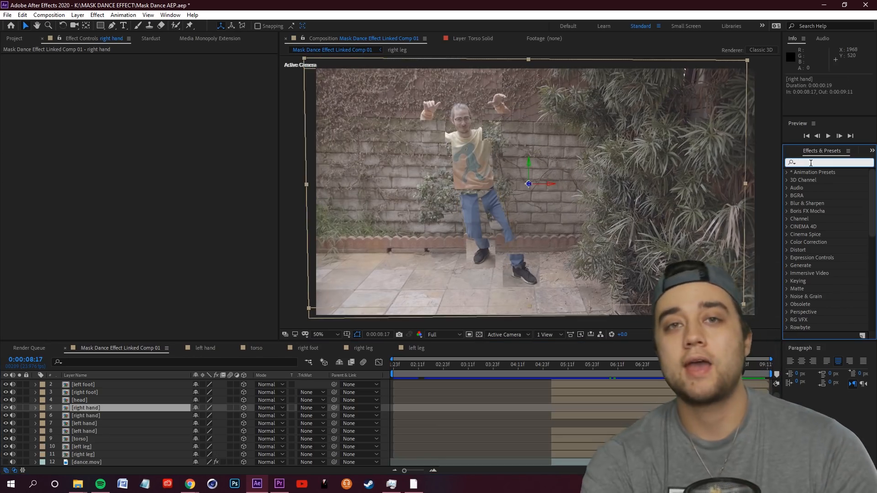
click(7, 14)
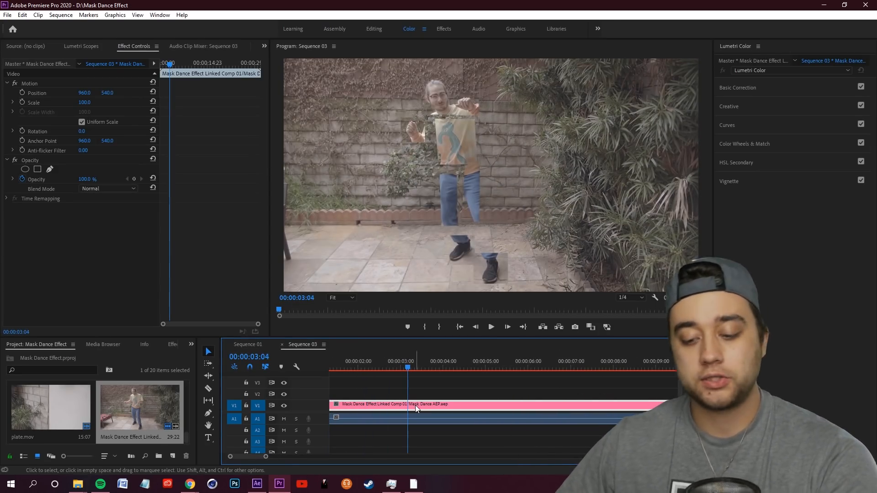
mouse_move(421, 412)
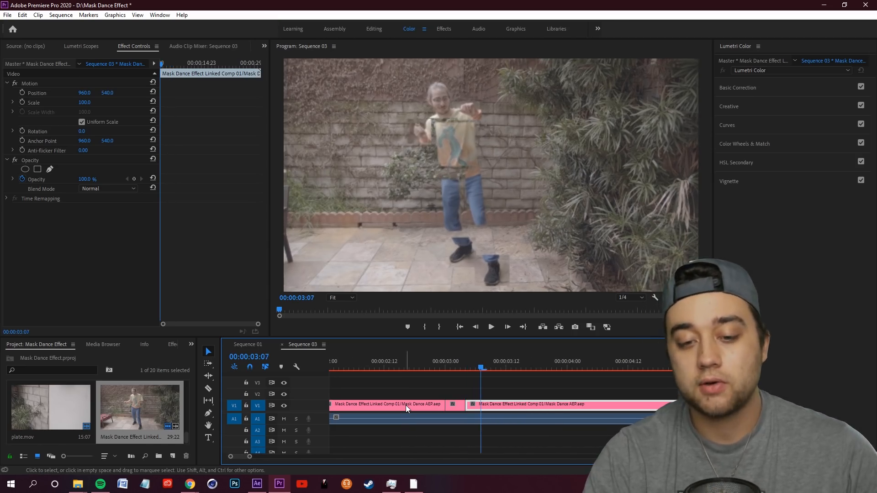
Nest the short razored slice of the linked comp as Nested Sequence 03.
right_click(408, 405)
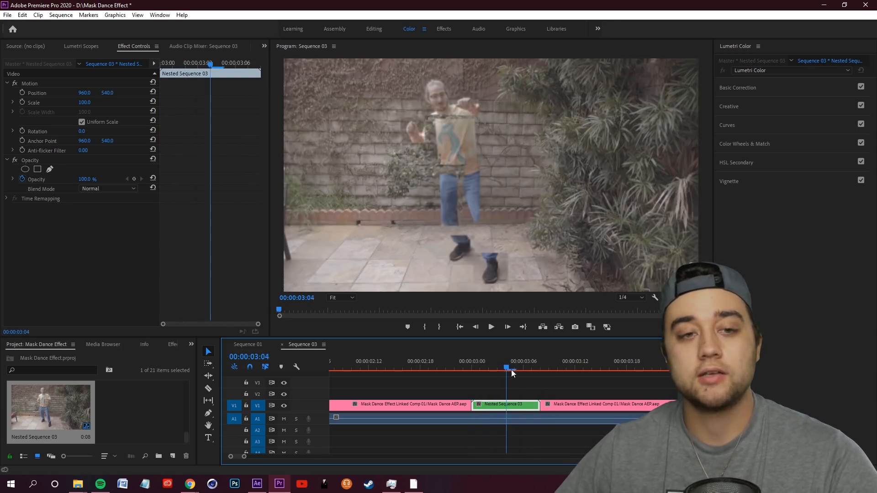
click(191, 344)
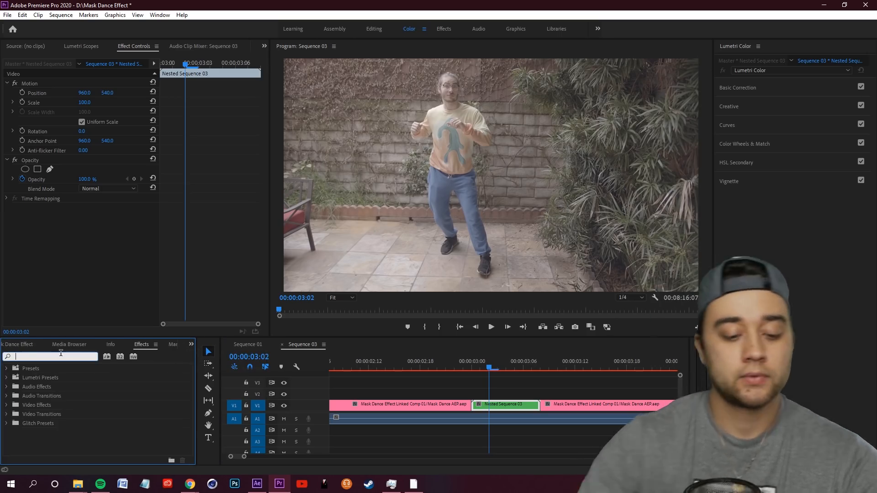
Filter the Effects panel by 'shake' to reveal Cut Shake, Glitch Shake and Lens Shake presets.
text(shake)
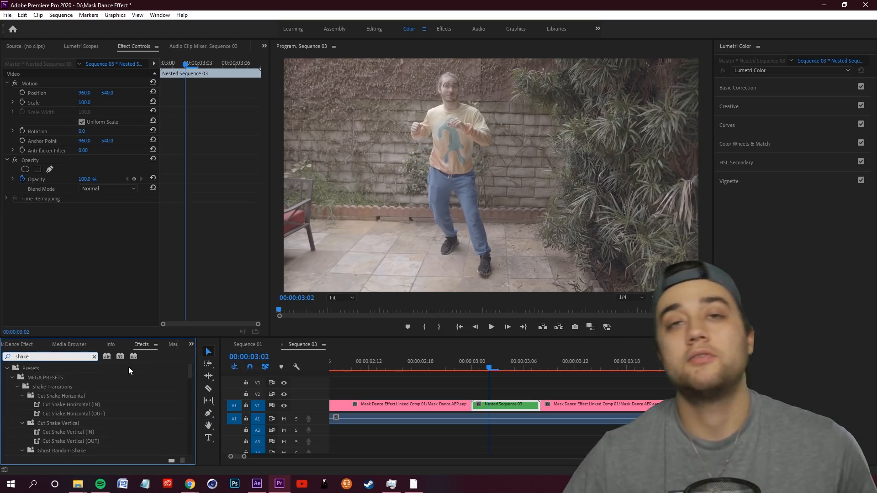
scroll(down, 3)
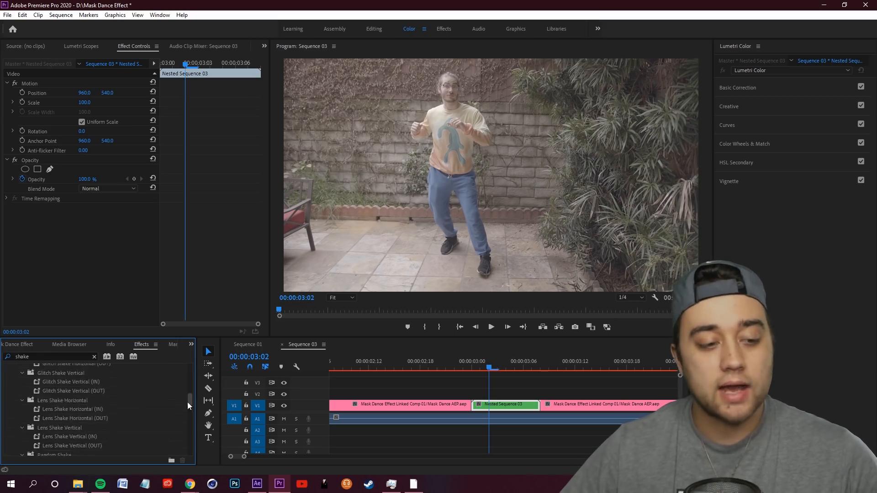